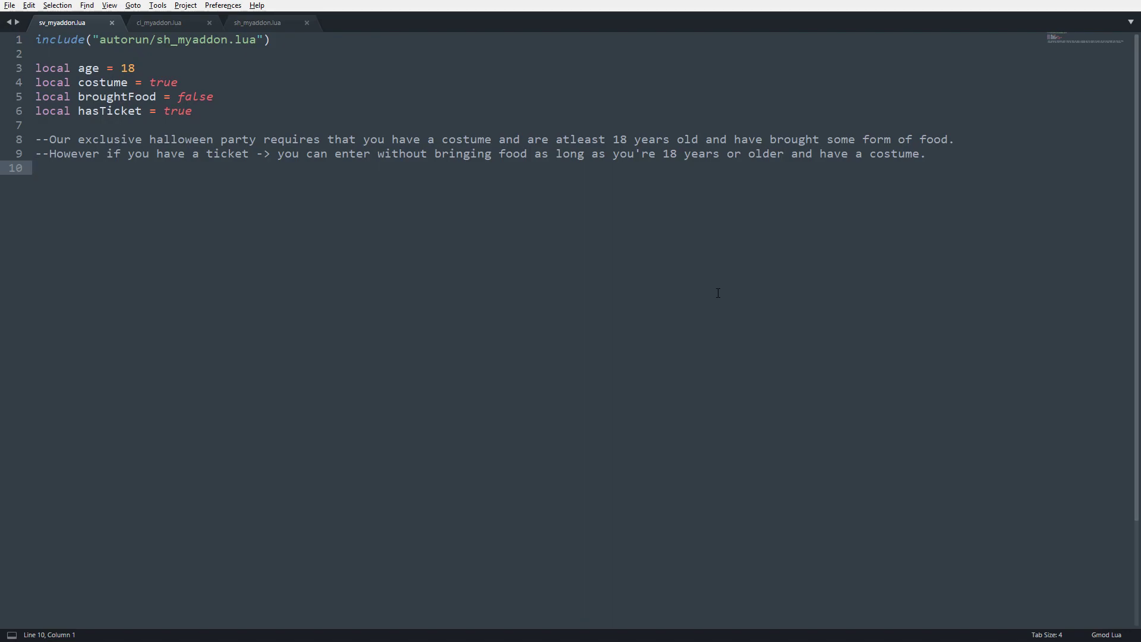
Write 'if costume == true then' below the comments with print("It's equal to true!")
{"action": "left_click", "coordinate": [35, 167]}
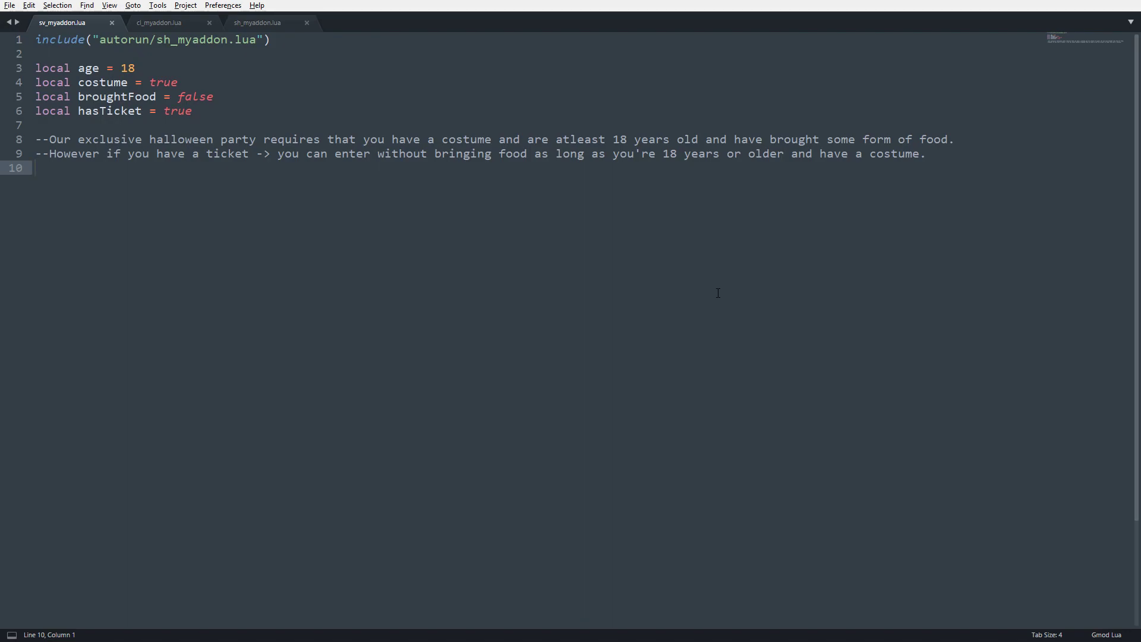
{"action": "type", "text": "if"}
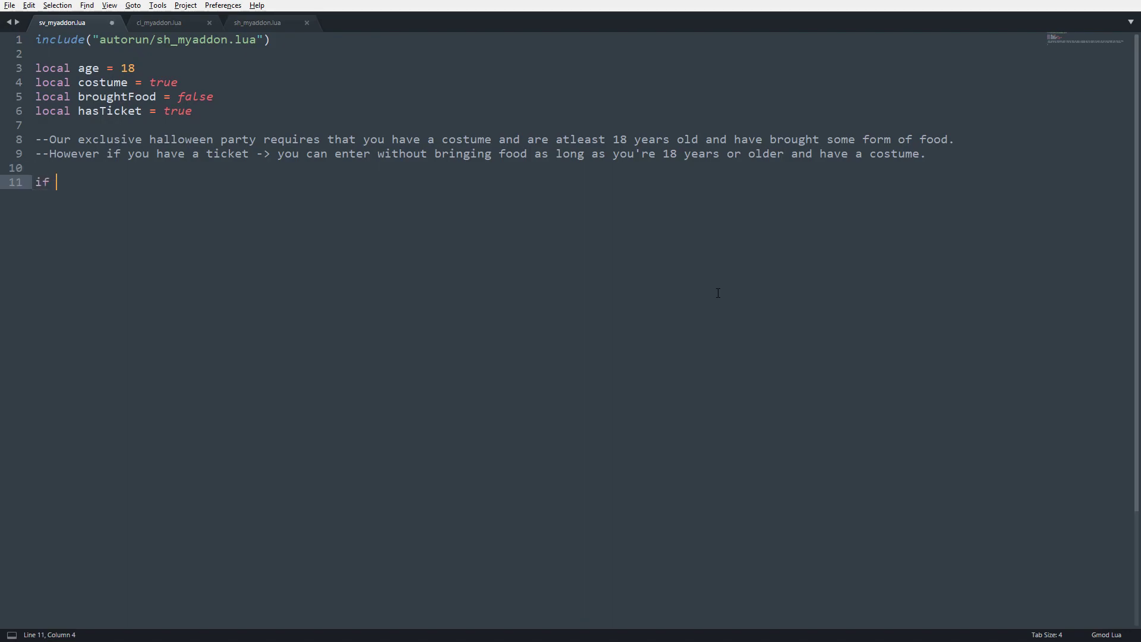
{"action": "type", "text": "costume == true then"}
{"action": "type", "text": "p"}
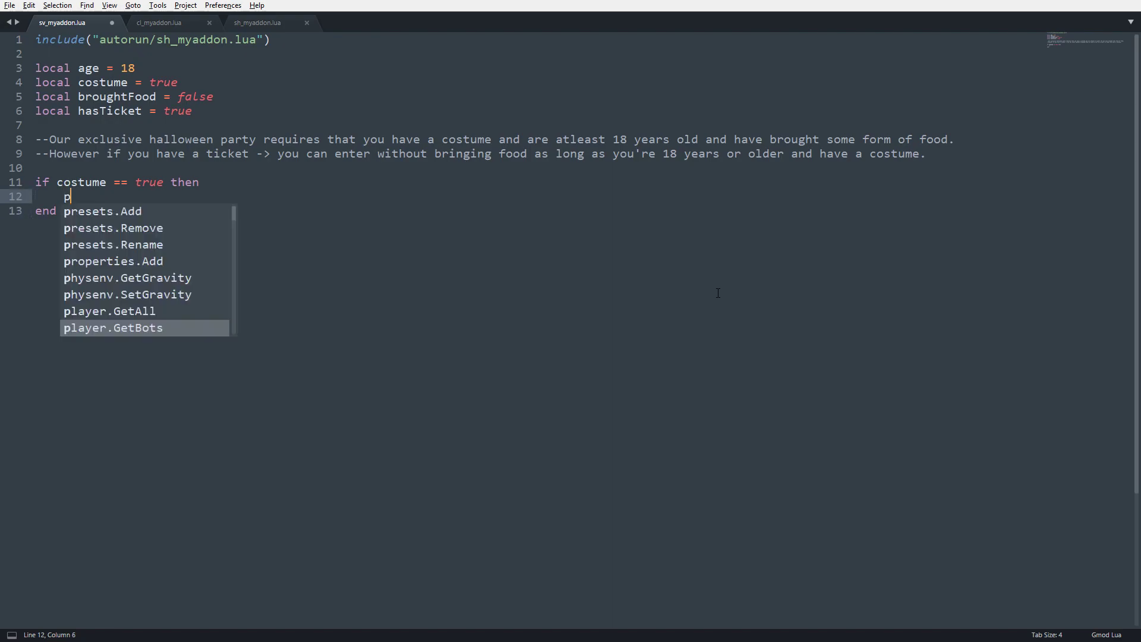
{"action": "type", "text": "rint(\"It's e\")"}
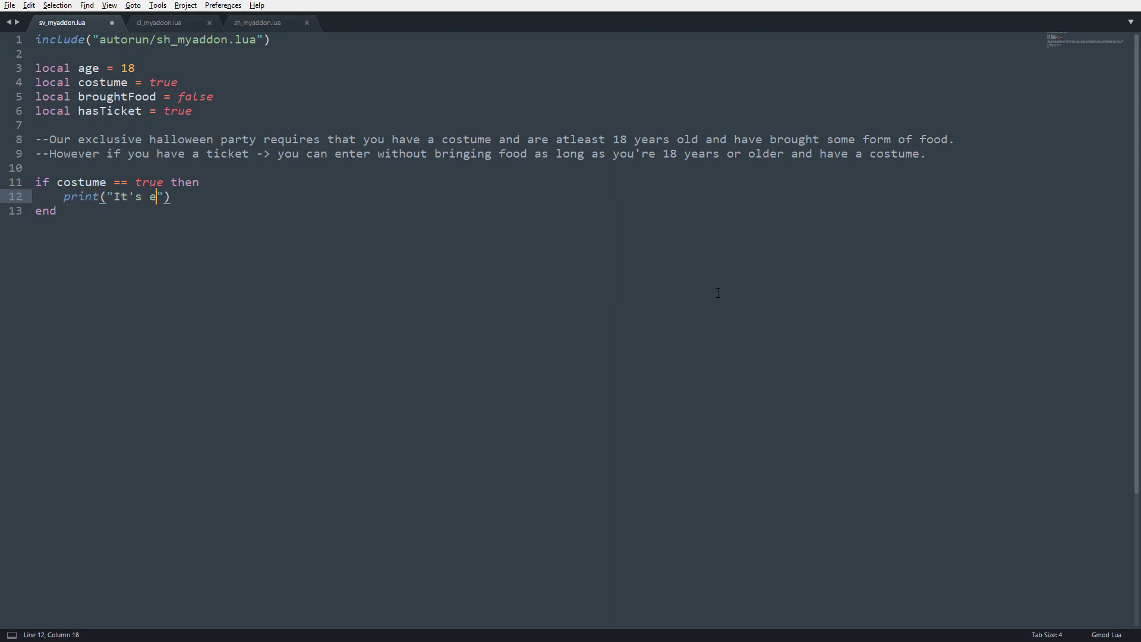
{"action": "type", "text": "qual to true!"}
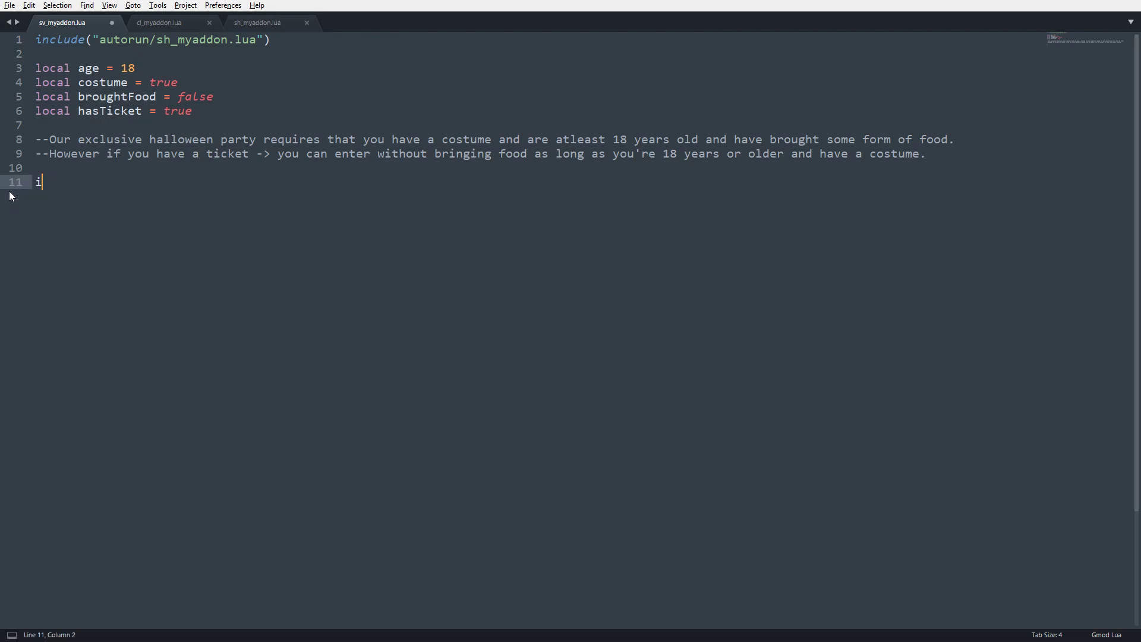
Rewrite the check as 'if costume then' printing "costume is equal to true!!"
{"action": "type", "text": "f costume then"}
{"action": "type", "text": "print"}
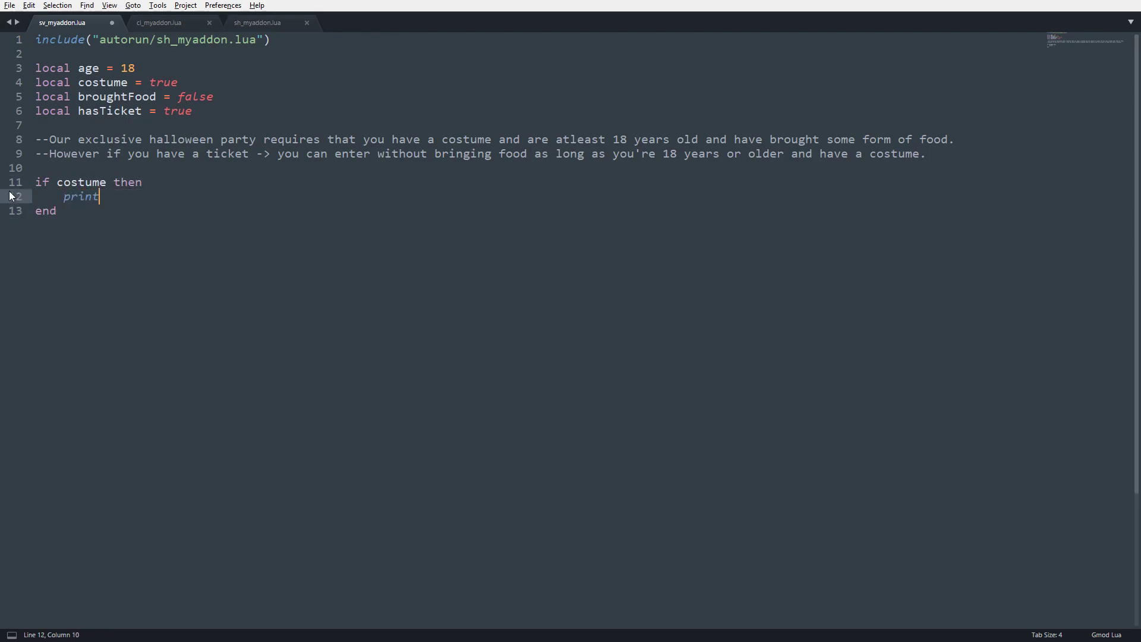
{"action": "type", "text": "(\"costume is eq\")"}
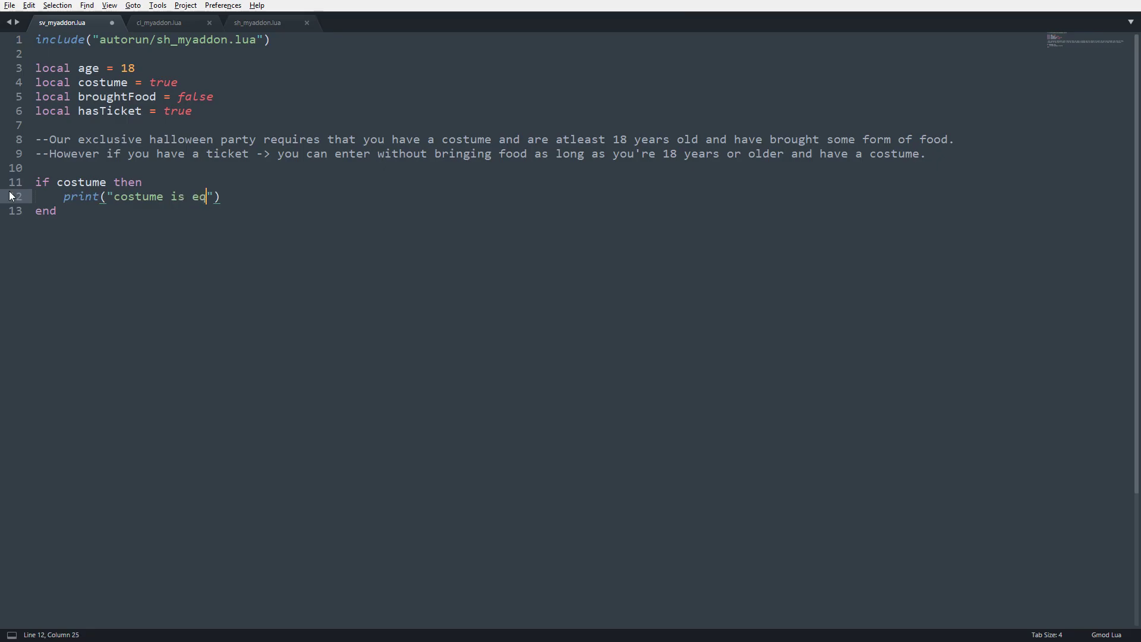
{"action": "type", "text": "ual to true!!"}
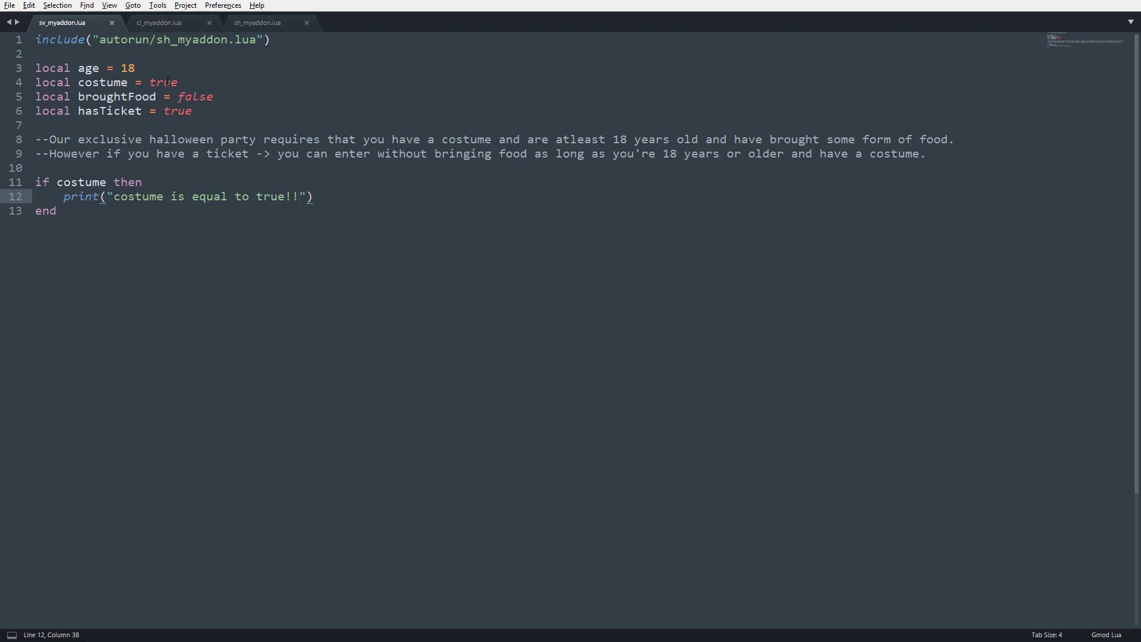
Retype the word costume in the condition, then clear the if block entirely
{"action": "double_click", "coordinate": [81, 182]}
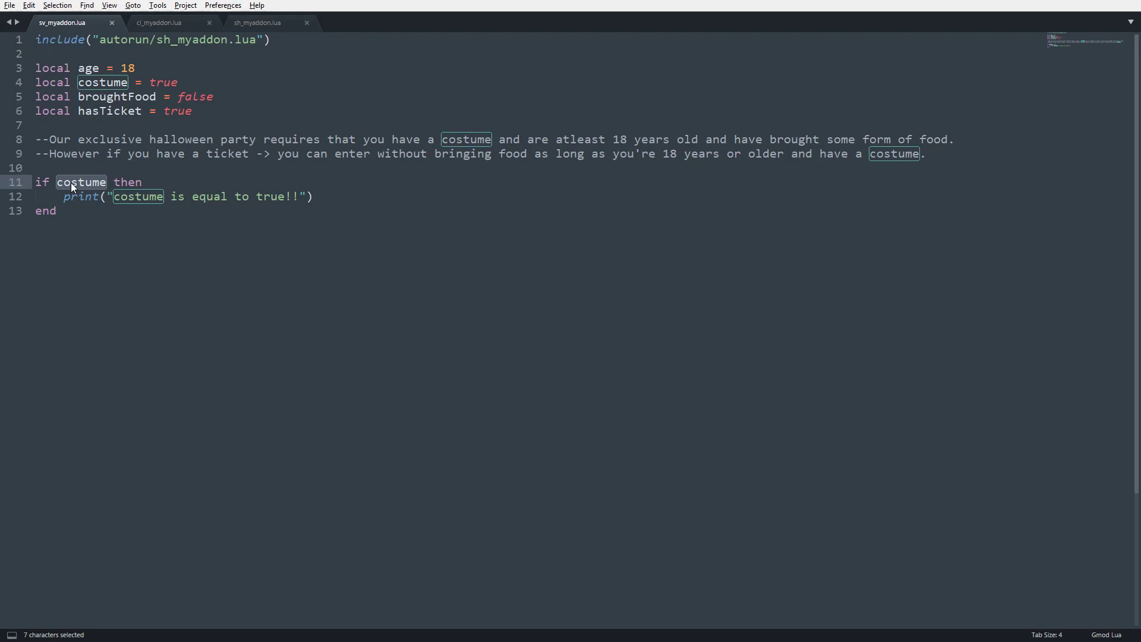
{"action": "type", "text": "c"}
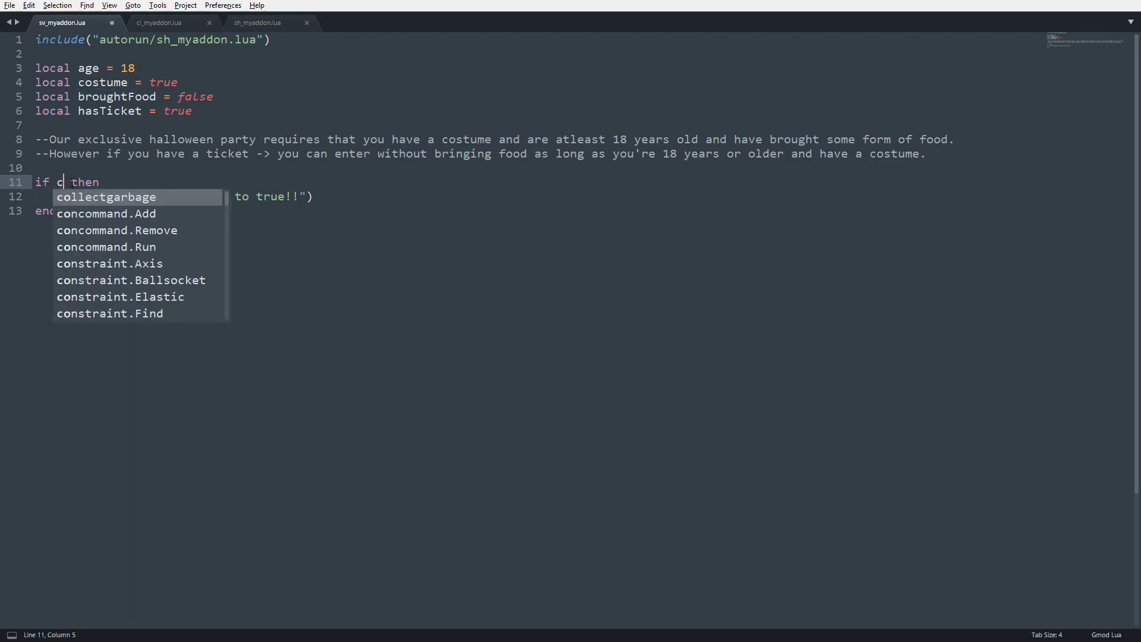
{"action": "type", "text": "ostume"}
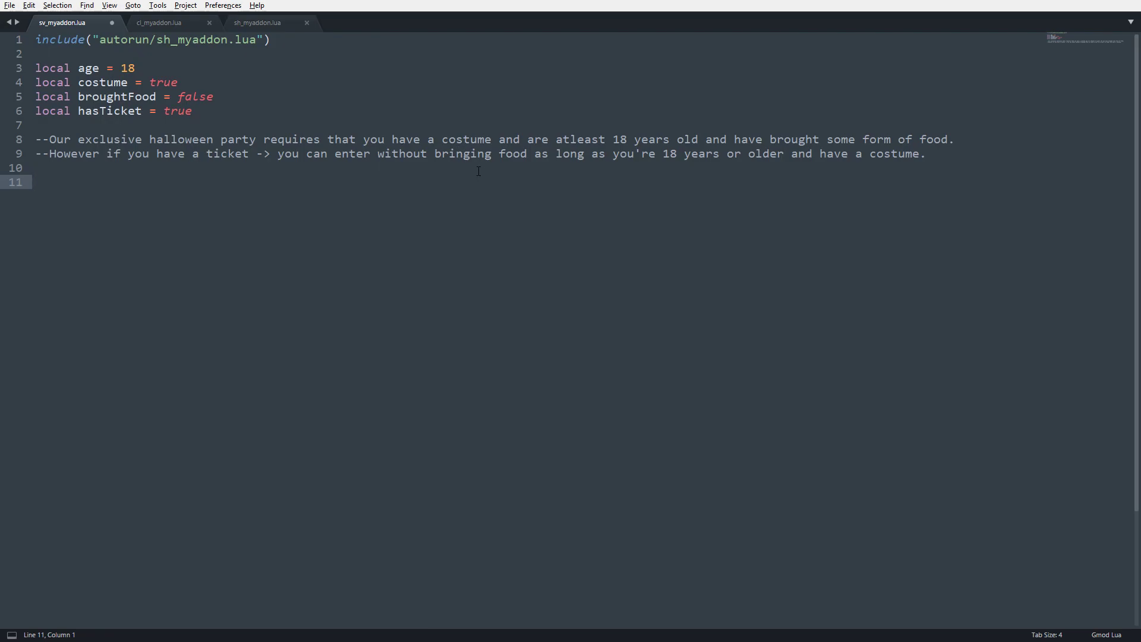
{"action": "mouse_move", "coordinate": [465, 184]}
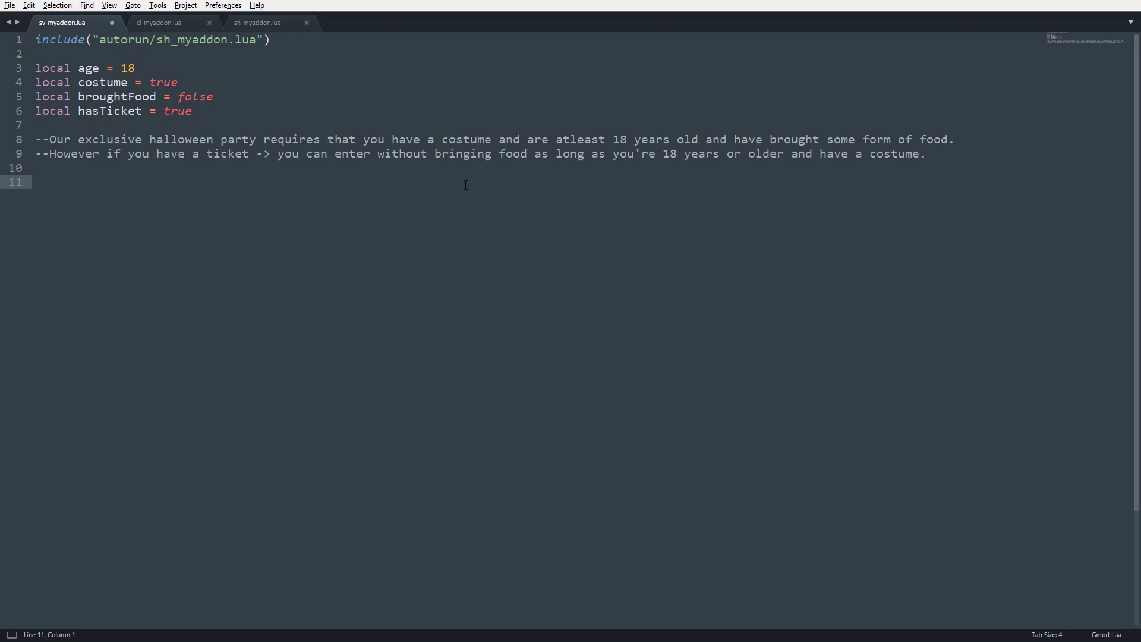
Write the condition 'if age >= 18 and costume and broughtFood then'
{"action": "type", "text": "if a"}
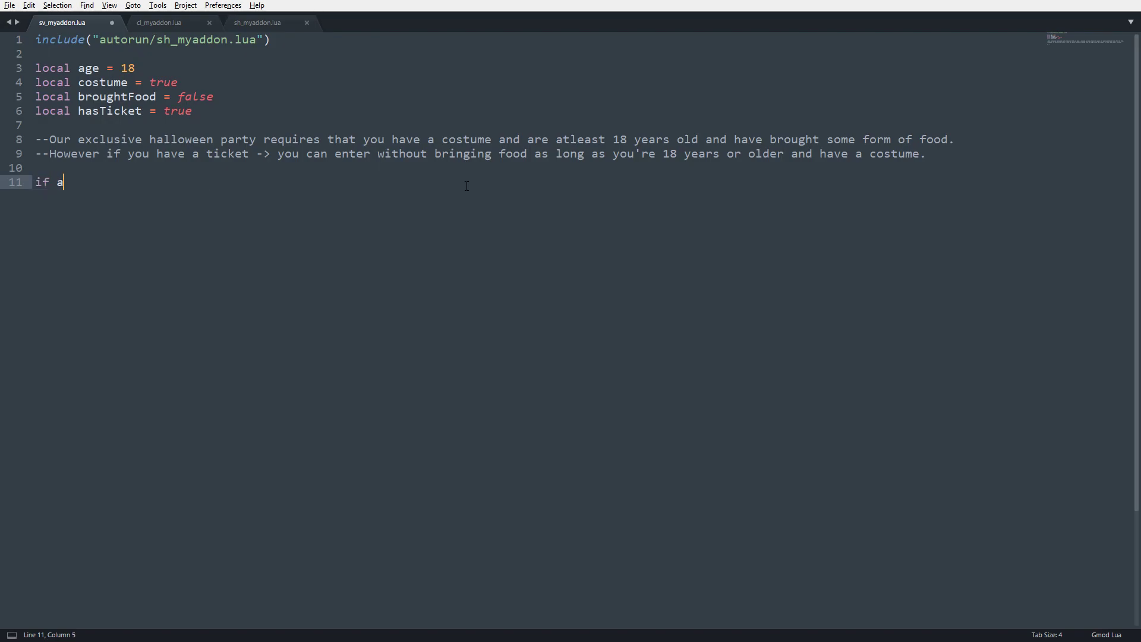
{"action": "type", "text": "ge >= 18 a"}
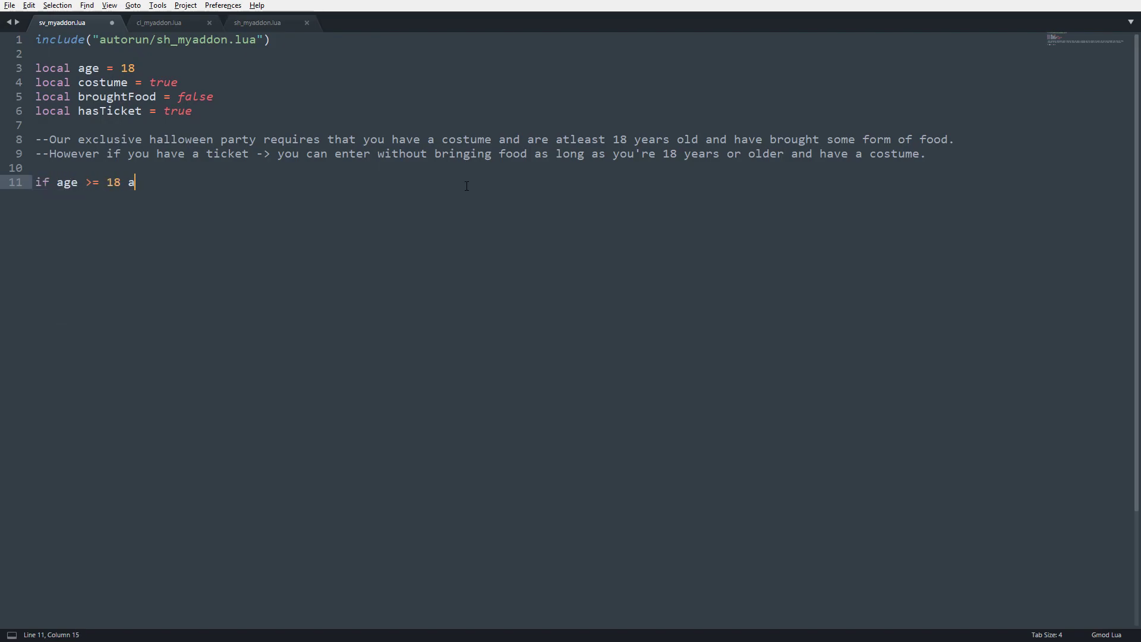
{"action": "type", "text": "nd costume and broughtFood then"}
{"action": "type", "text": "print(\"you can enter our party"}
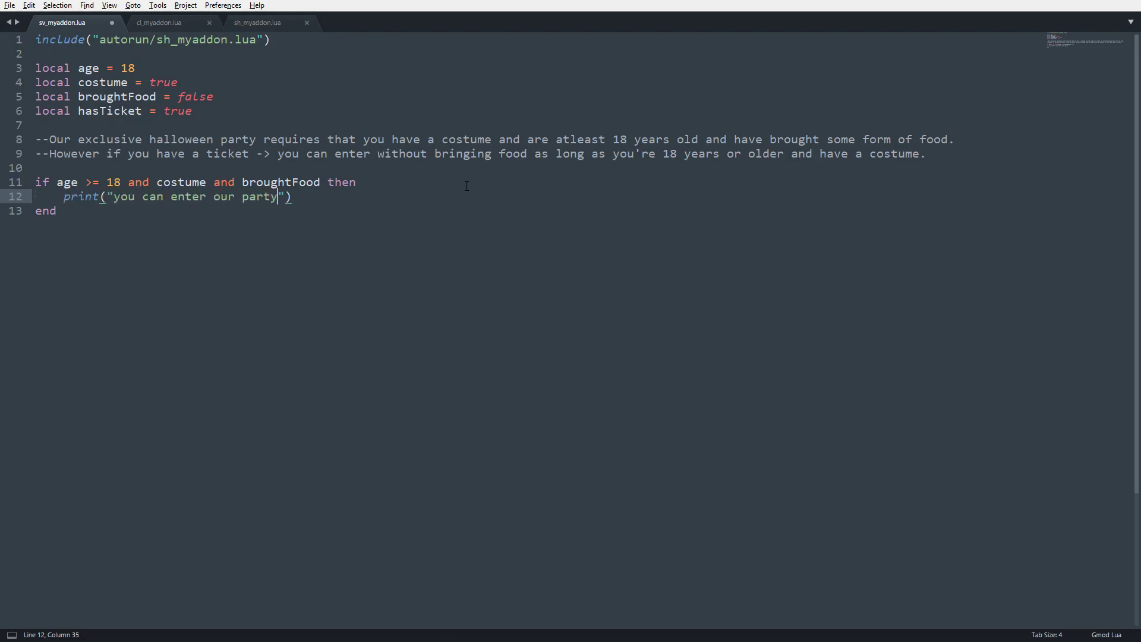
Add the else branch printing "You can't enter our party."
{"action": "type", "text": "else"}
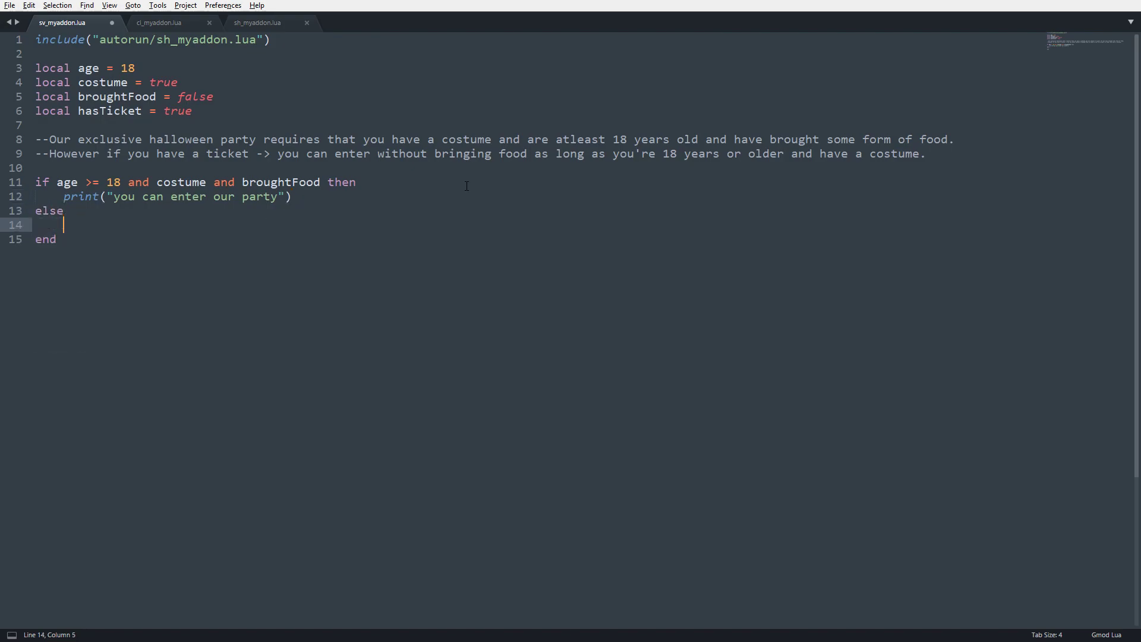
{"action": "type", "text": "print(\"\")"}
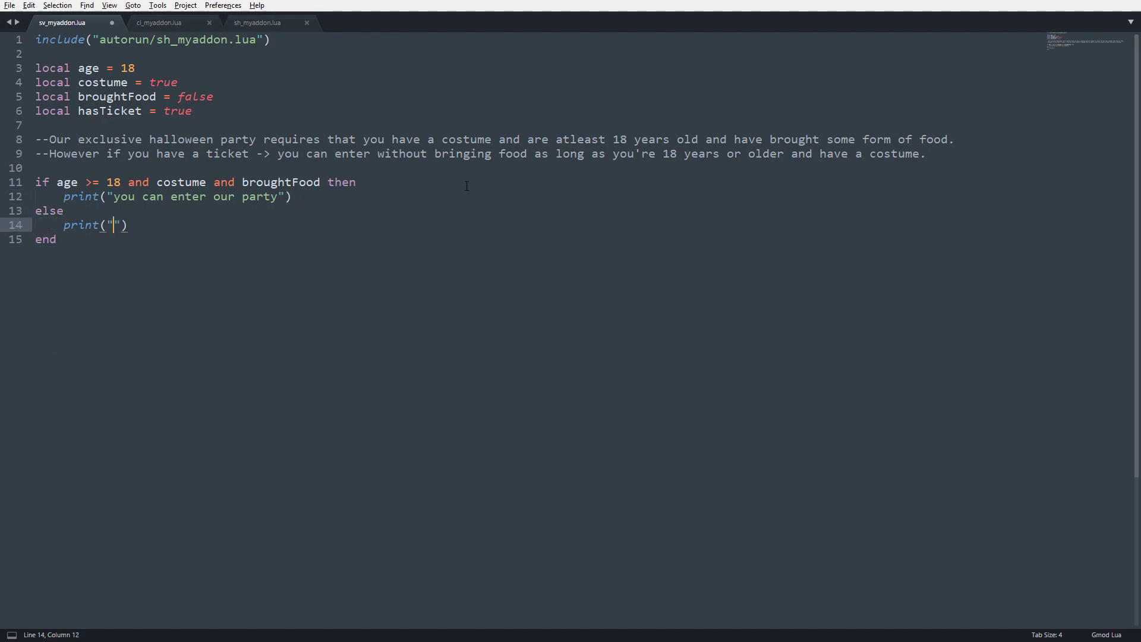
{"action": "type", "text": "You can't enter our"}
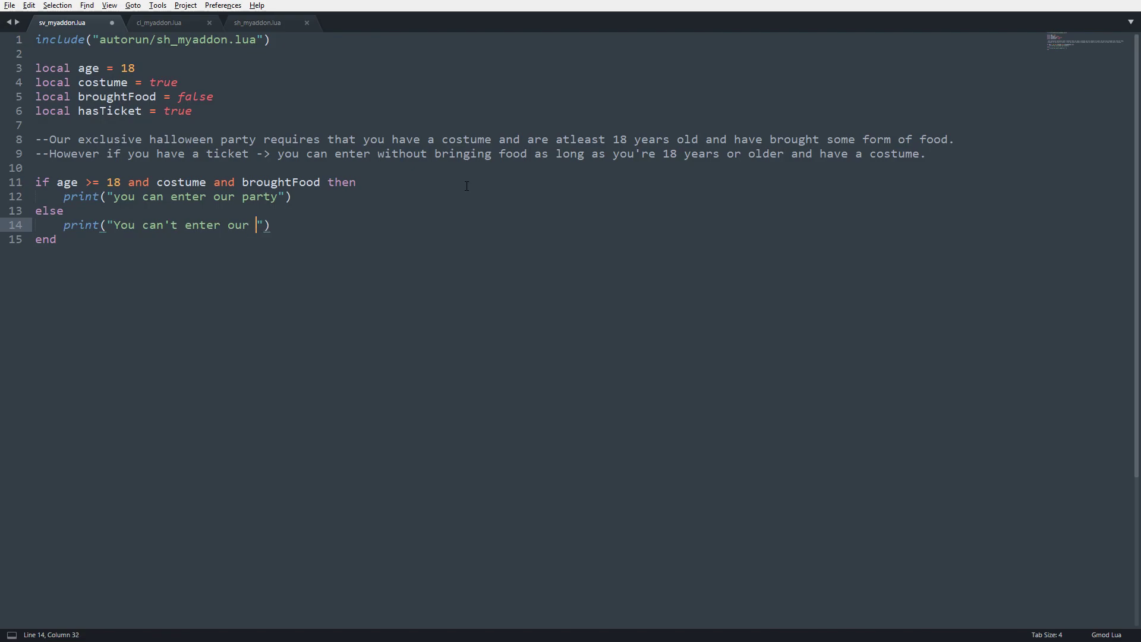
{"action": "key", "text": "alt+tab"}
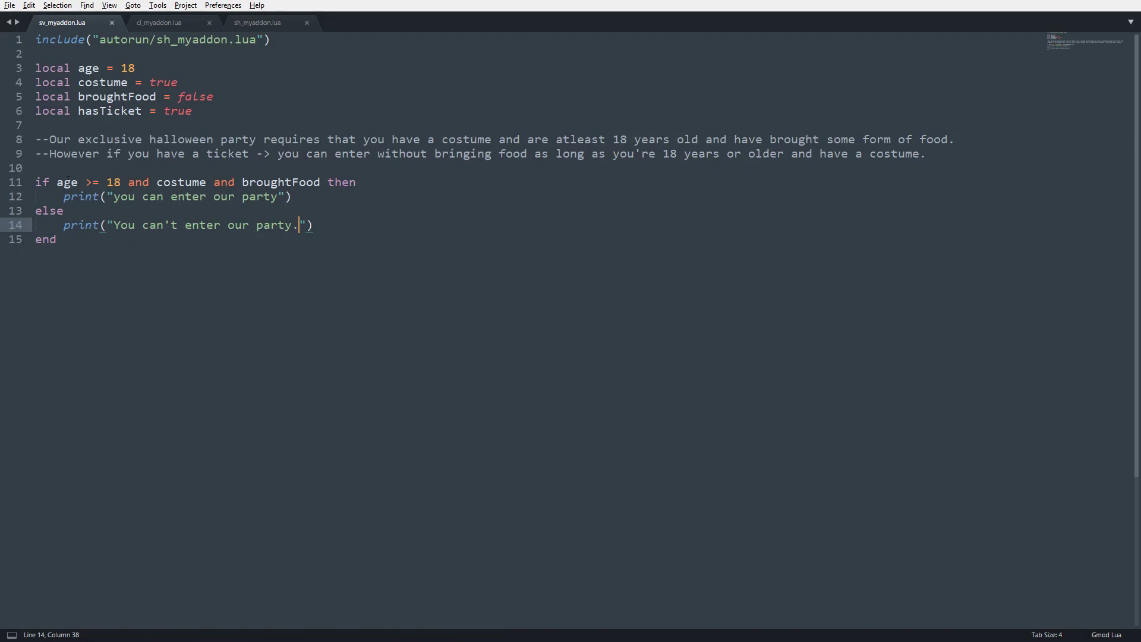
{"action": "left_click_drag", "start_coordinate": [57, 181], "coordinate": [122, 182]}
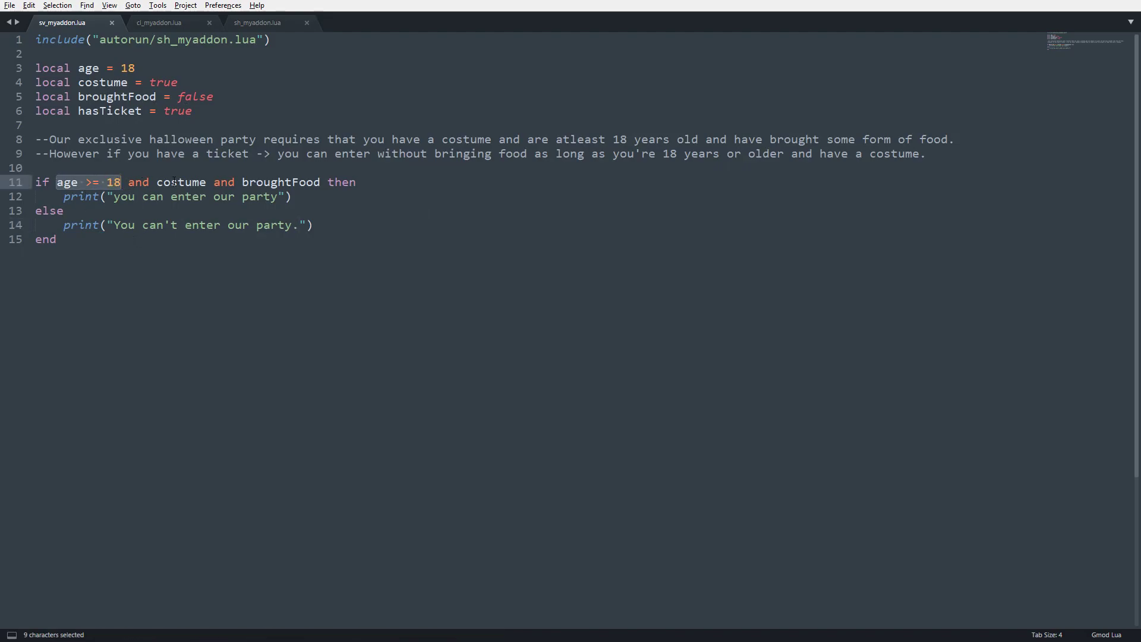
{"action": "double_click", "coordinate": [177, 110]}
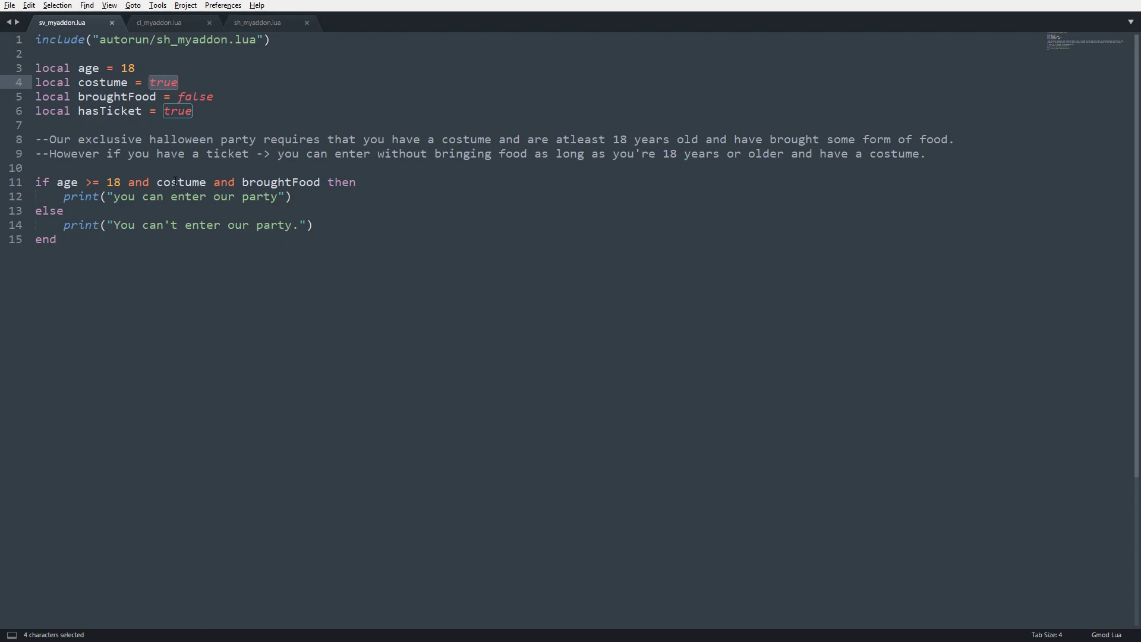
{"action": "double_click", "coordinate": [281, 182]}
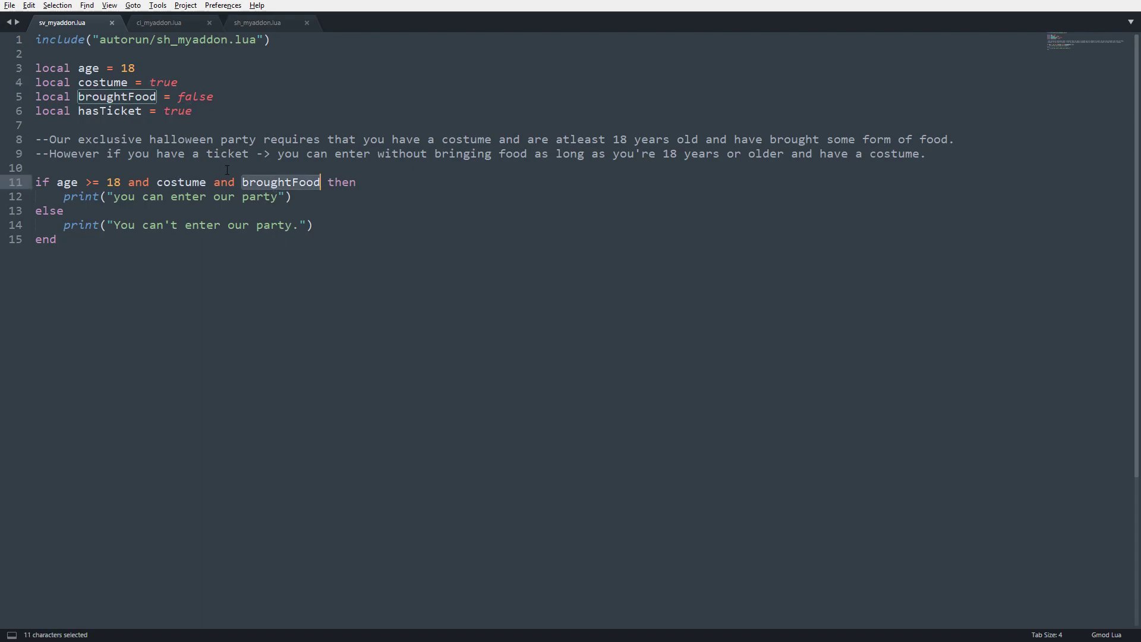
{"action": "left_click", "coordinate": [69, 182]}
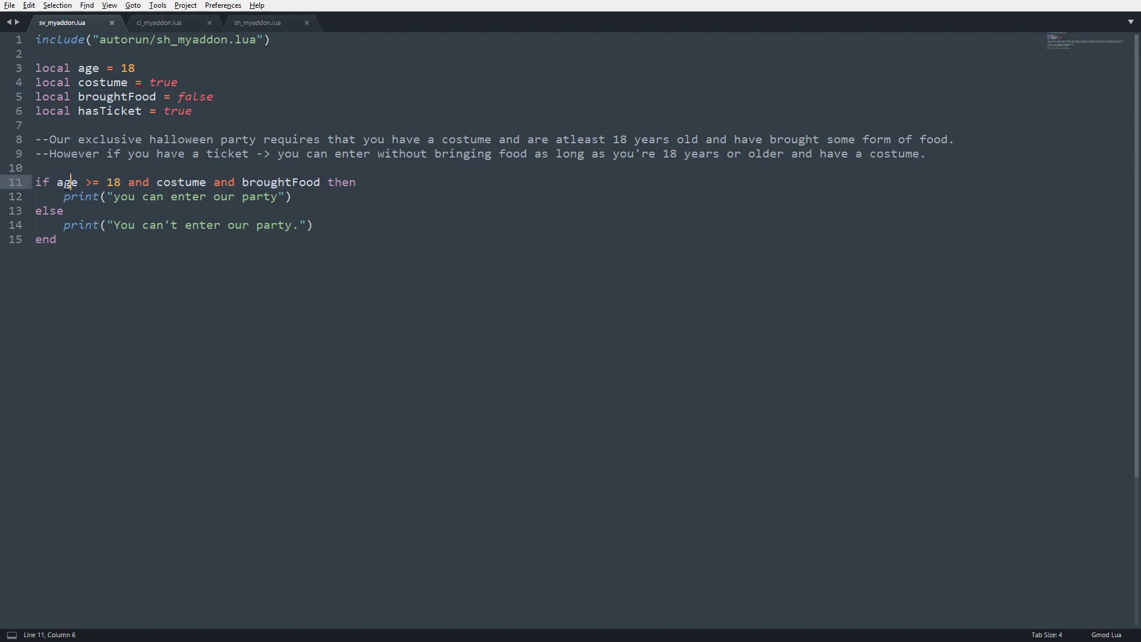
{"action": "double_click", "coordinate": [281, 180]}
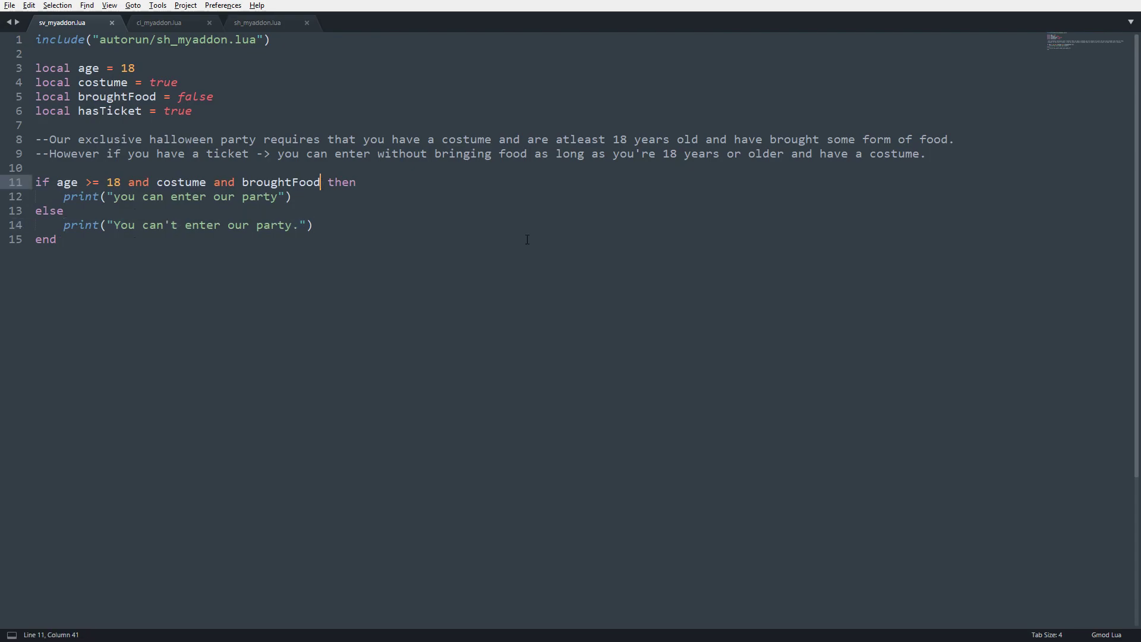
Extend the condition with 'or age >= 18 and costume and hasTicket'
{"action": "type", "text": "or"}
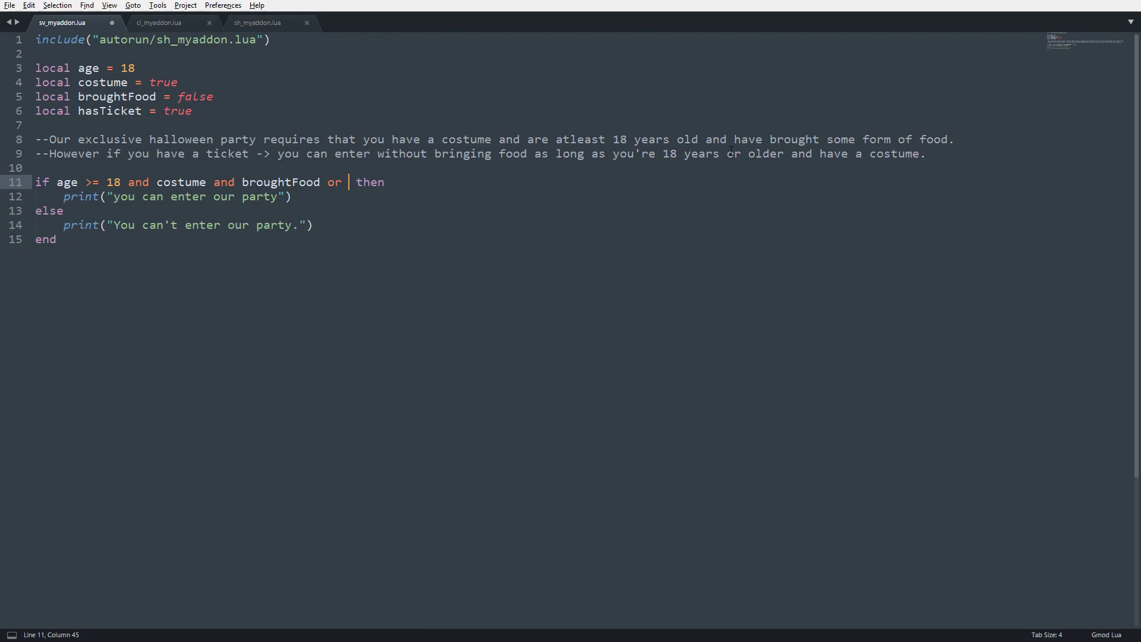
{"action": "mouse_move", "coordinate": [578, 166]}
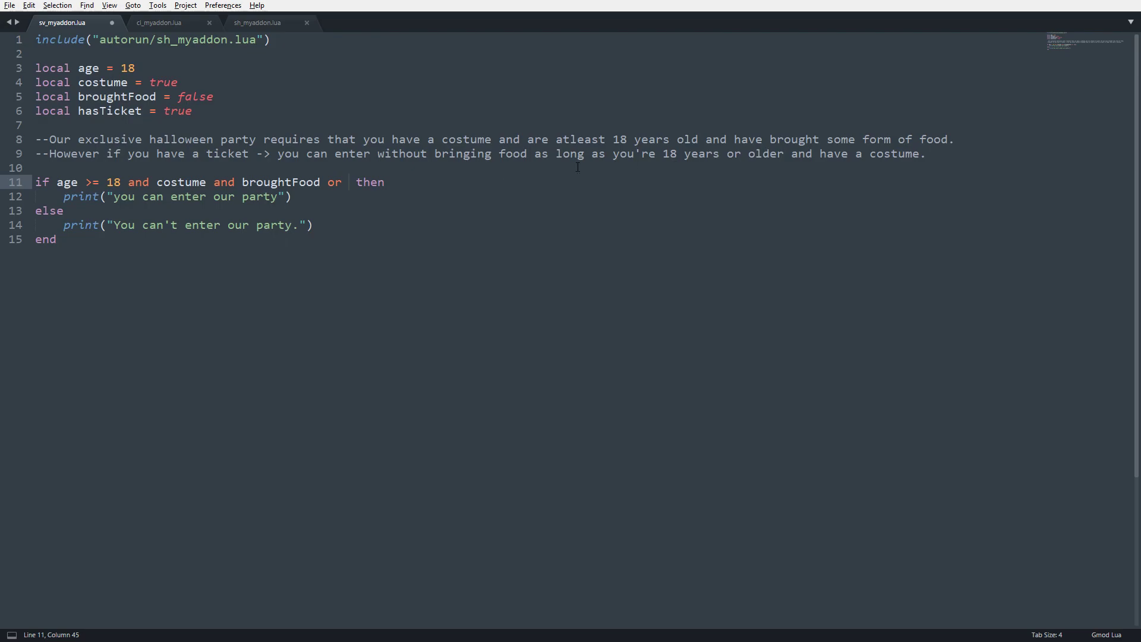
{"action": "type", "text": "age"}
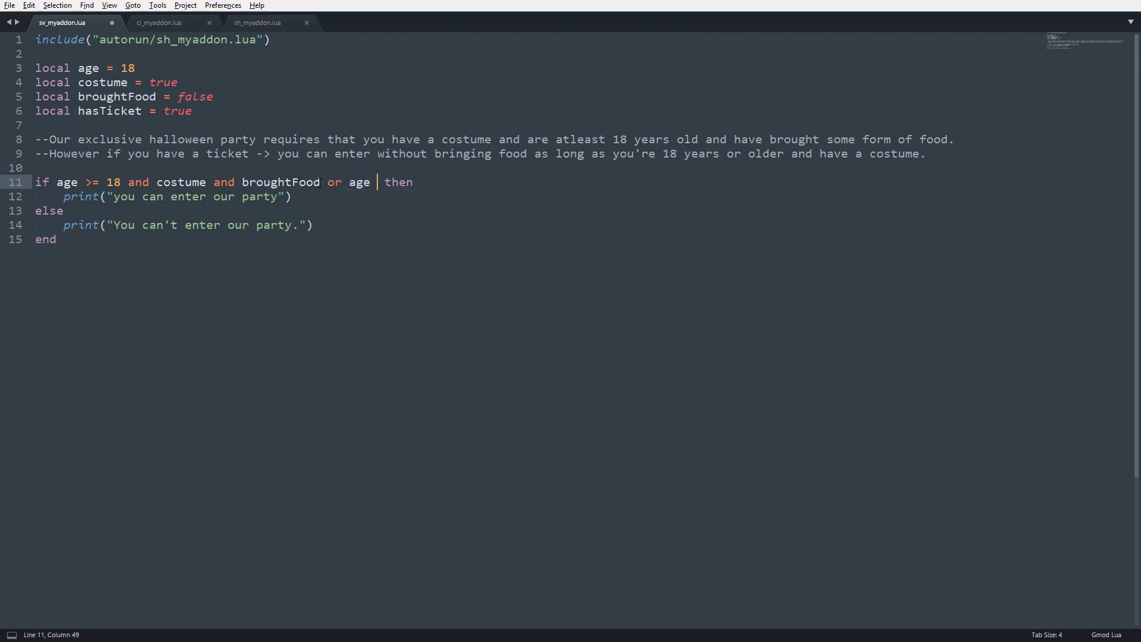
{"action": "type", "text": ">= 18 and costume"}
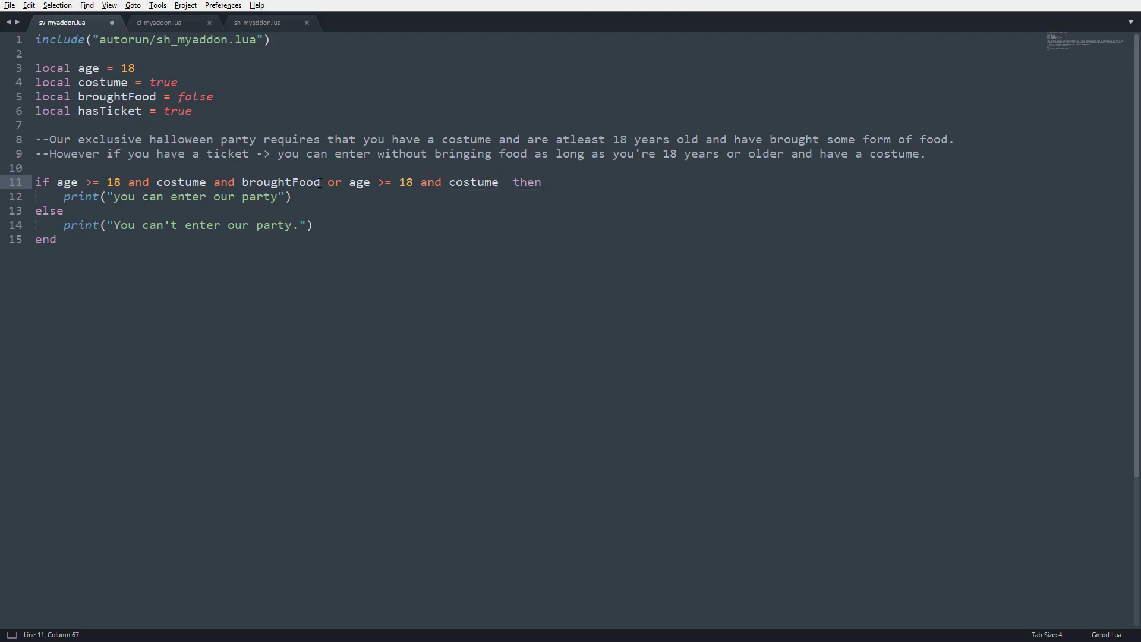
{"action": "type", "text": "and hasTicket"}
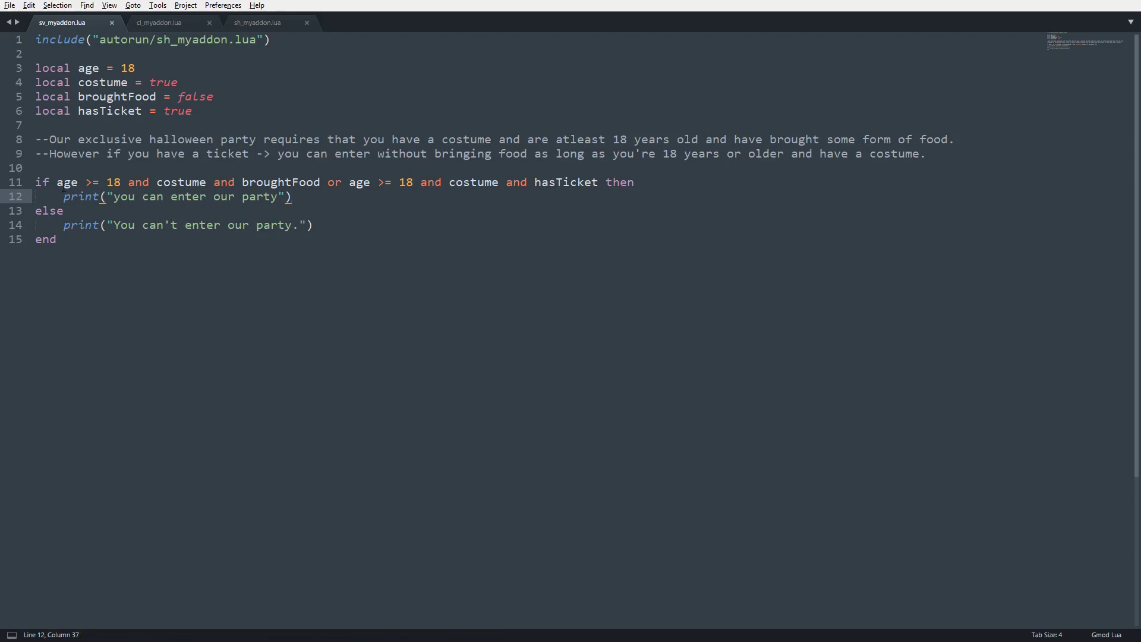
Highlight the food and ticket halves of the condition, then start a new if below the block
{"action": "left_click_drag", "start_coordinate": [57, 181], "coordinate": [320, 182]}
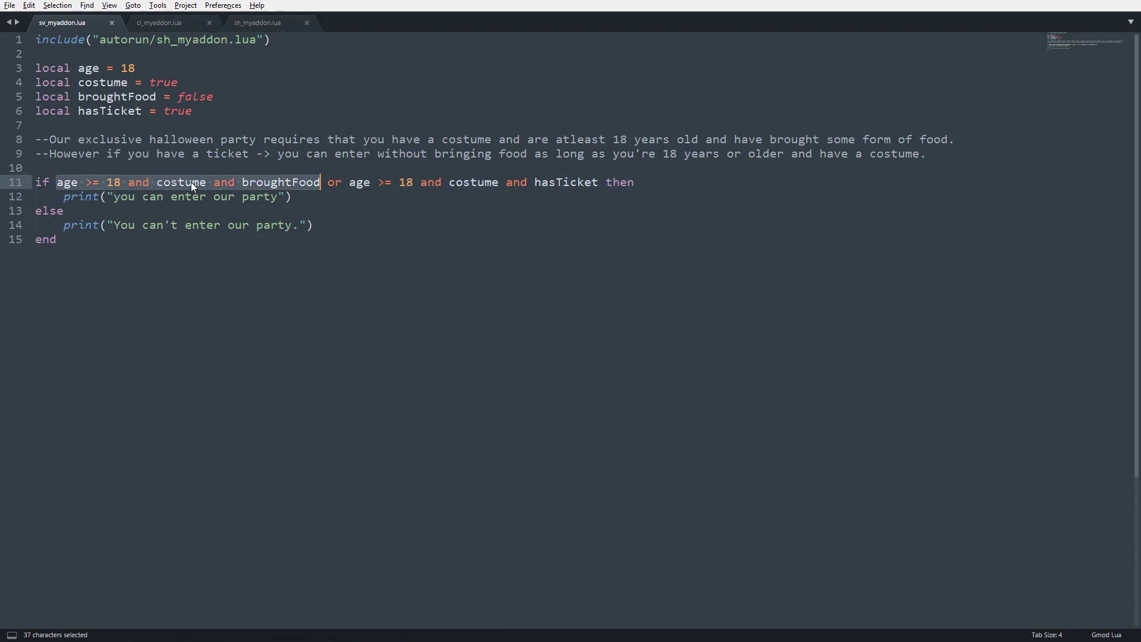
{"action": "mouse_move", "coordinate": [168, 189]}
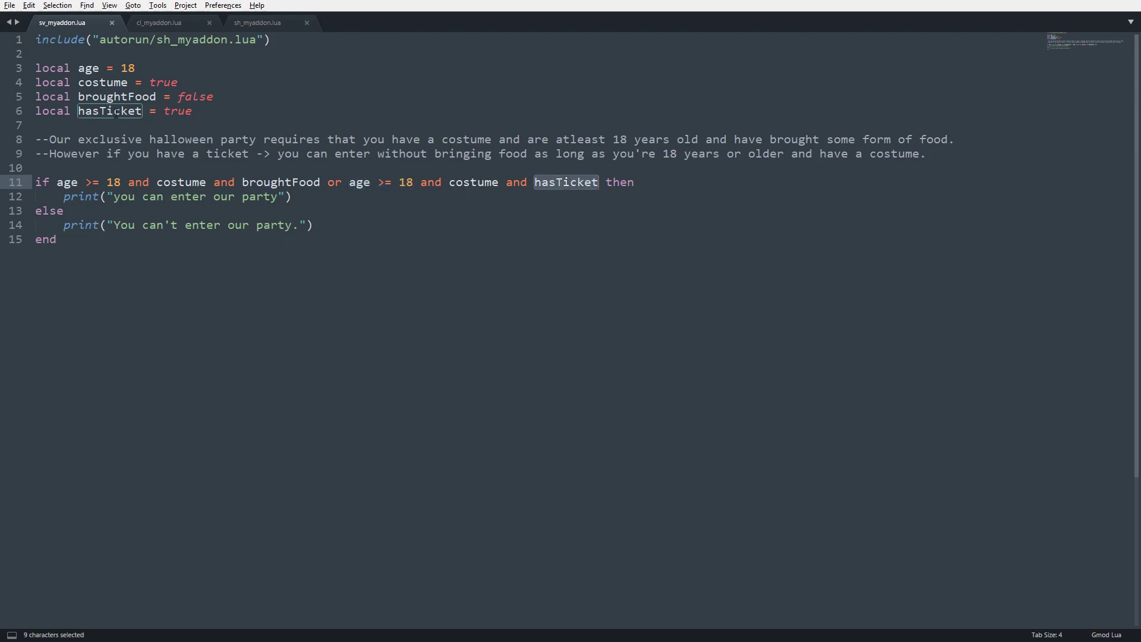
{"action": "double_click", "coordinate": [177, 111]}
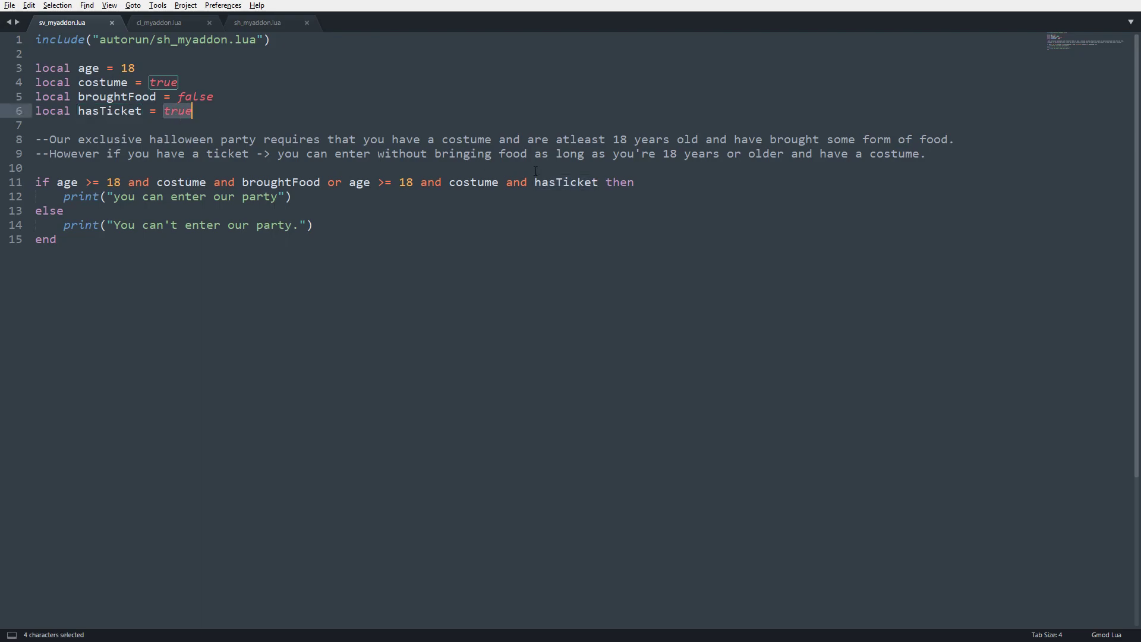
{"action": "double_click", "coordinate": [565, 182]}
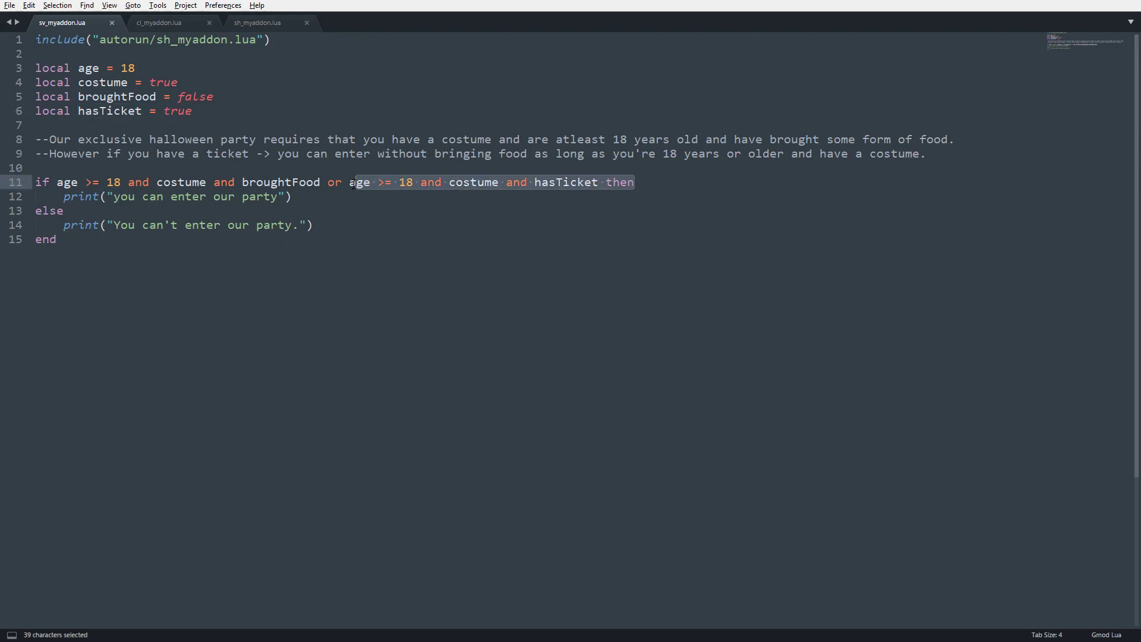
{"action": "left_click", "coordinate": [64, 239]}
{"action": "type", "text": "if age"}
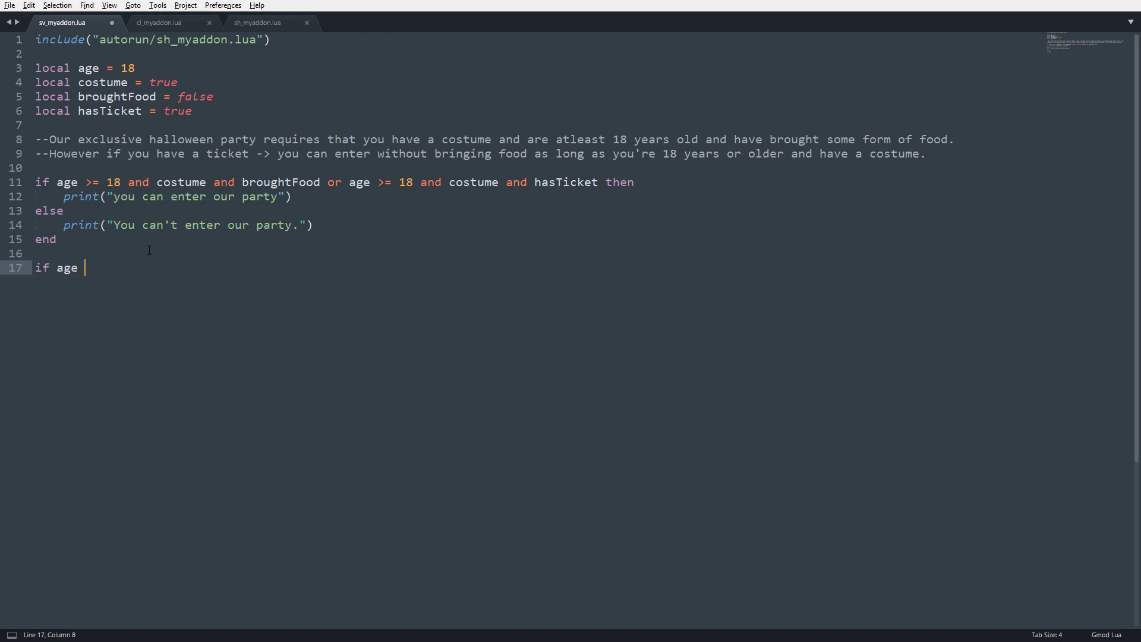
Write the outer 'if age >= 18 and costume then' with a "You can't enter" refusal
{"action": "type", "text": ">= 18 and c"}
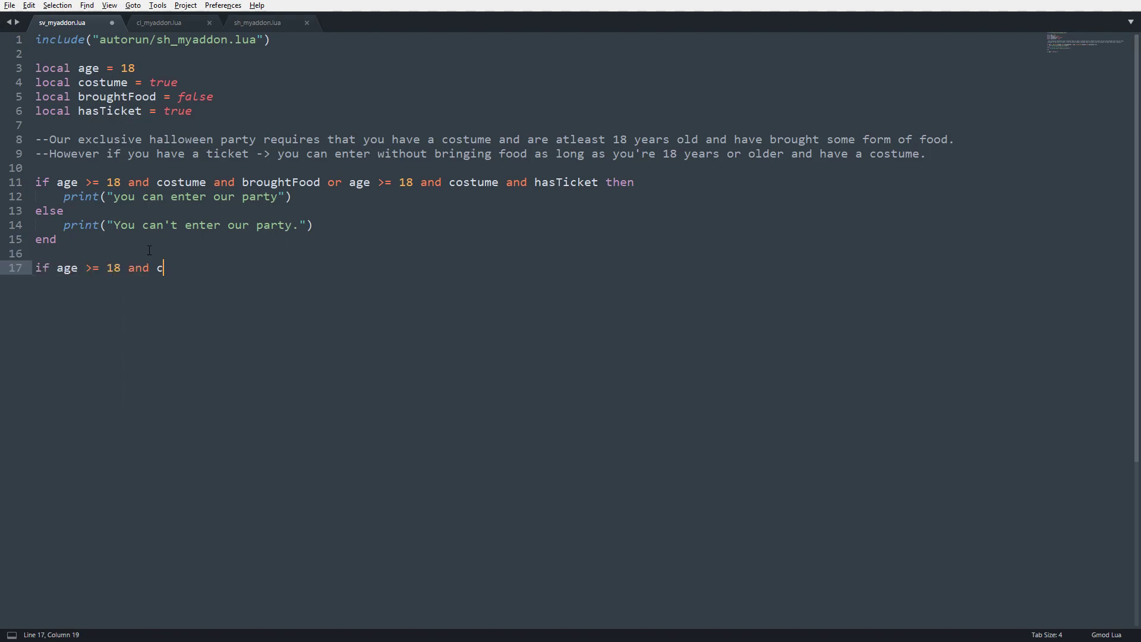
{"action": "type", "text": "ostume then"}
{"action": "type", "text": "print(\""}
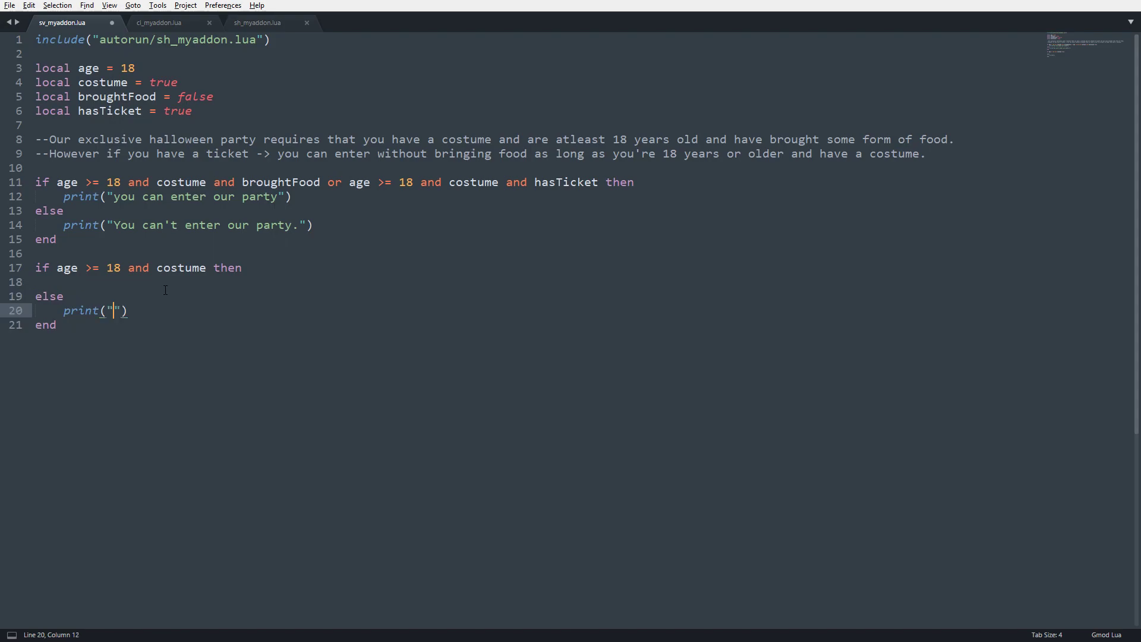
{"action": "type", "text": "You can't enter our party."}
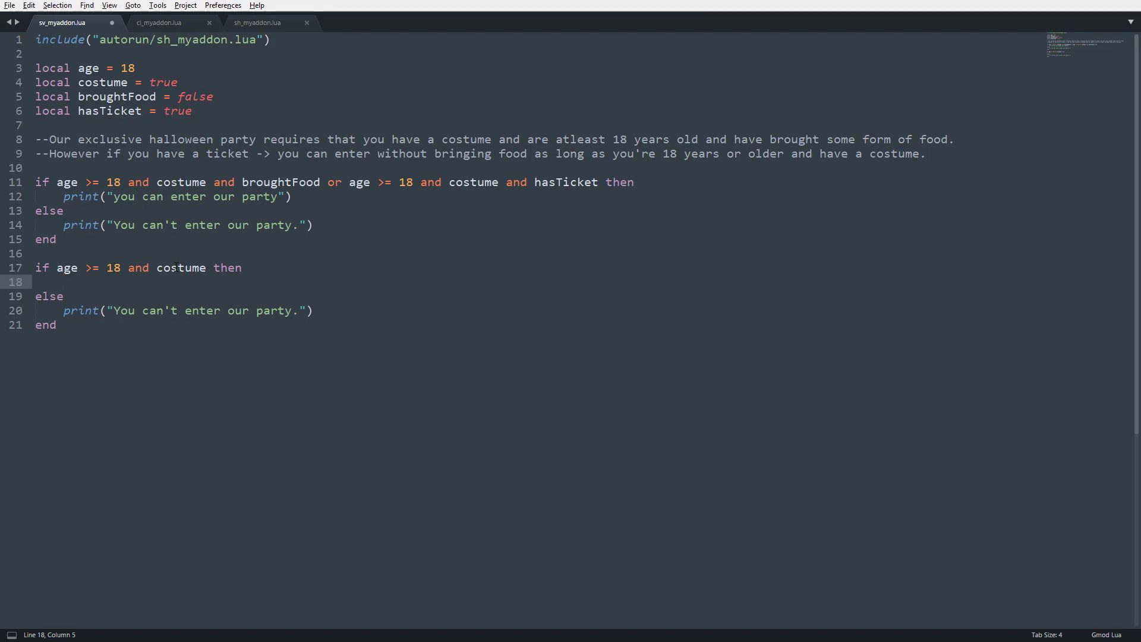
Nest 'if broughtFood or hasTicket then' printing "You can enter!" else "You can't enter."
{"action": "type", "text": "if"}
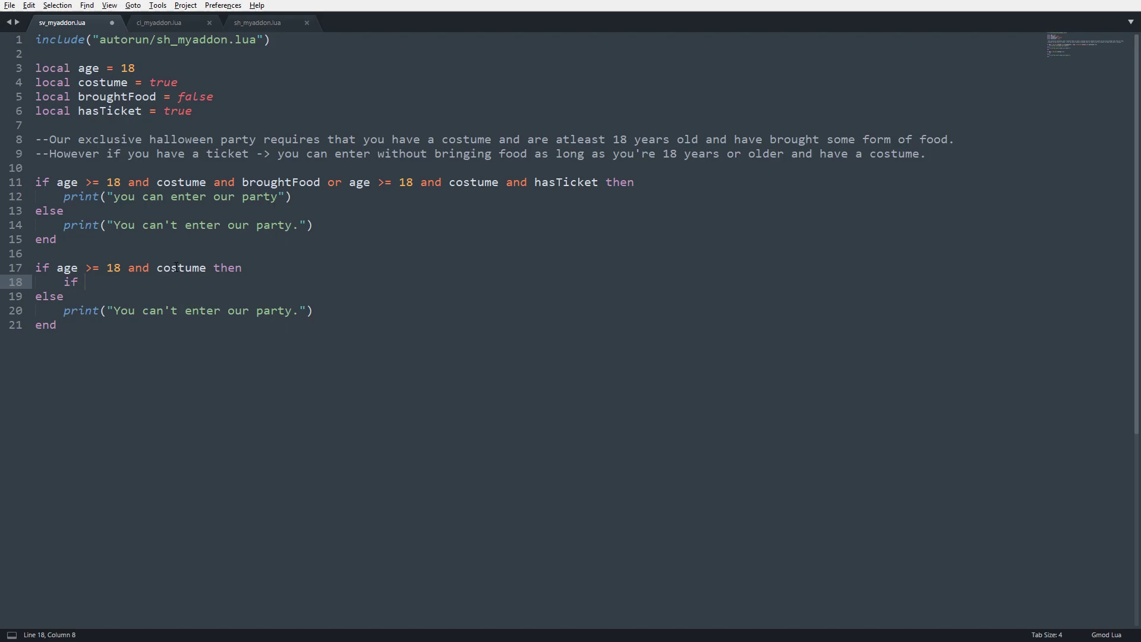
{"action": "type", "text": "broughtFood or h"}
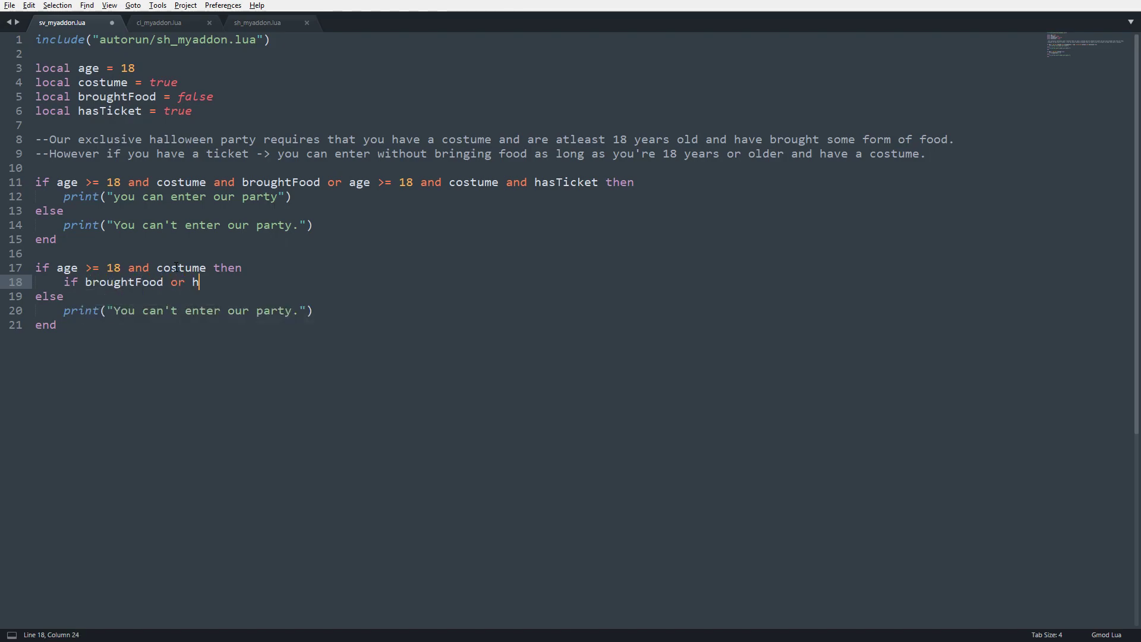
{"action": "type", "text": "asTicket then\\n\\n"}
{"action": "type", "text": "print(\""}
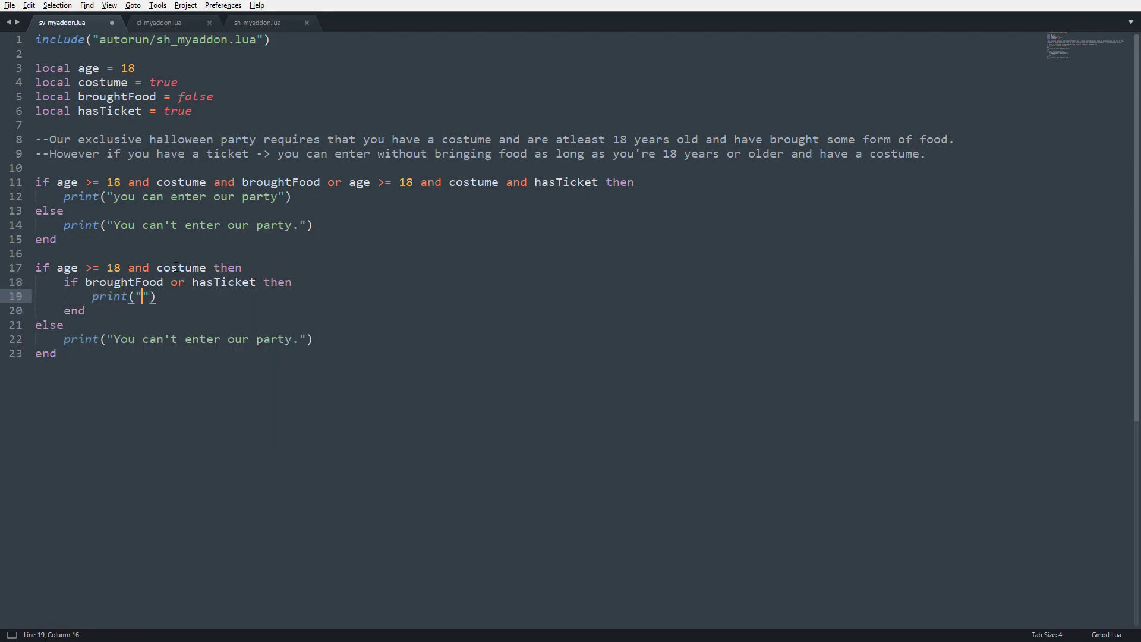
{"action": "type", "text": "You can enter!"}
{"action": "type", "text": "else"}
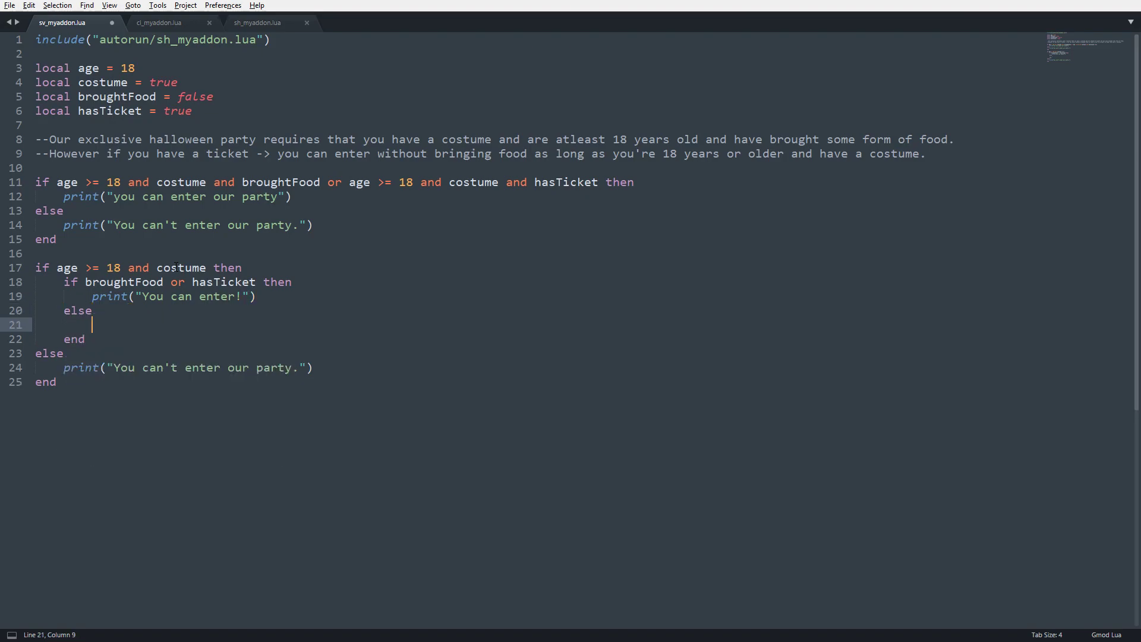
{"action": "type", "text": "o"}
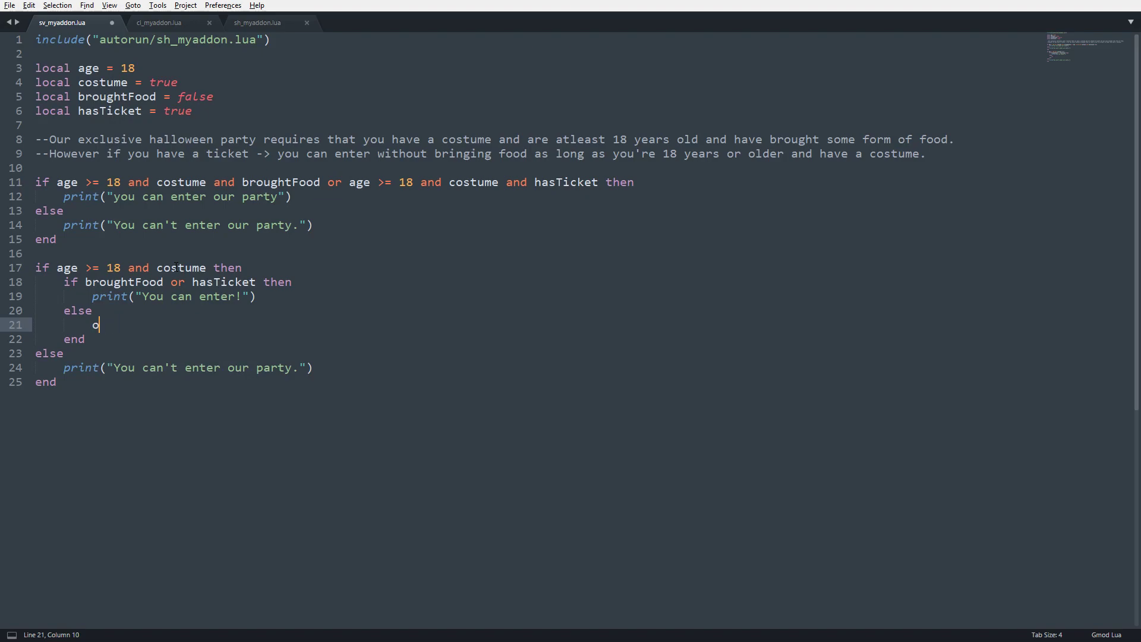
{"action": "type", "text": "print(\"You ca'nt\")"}
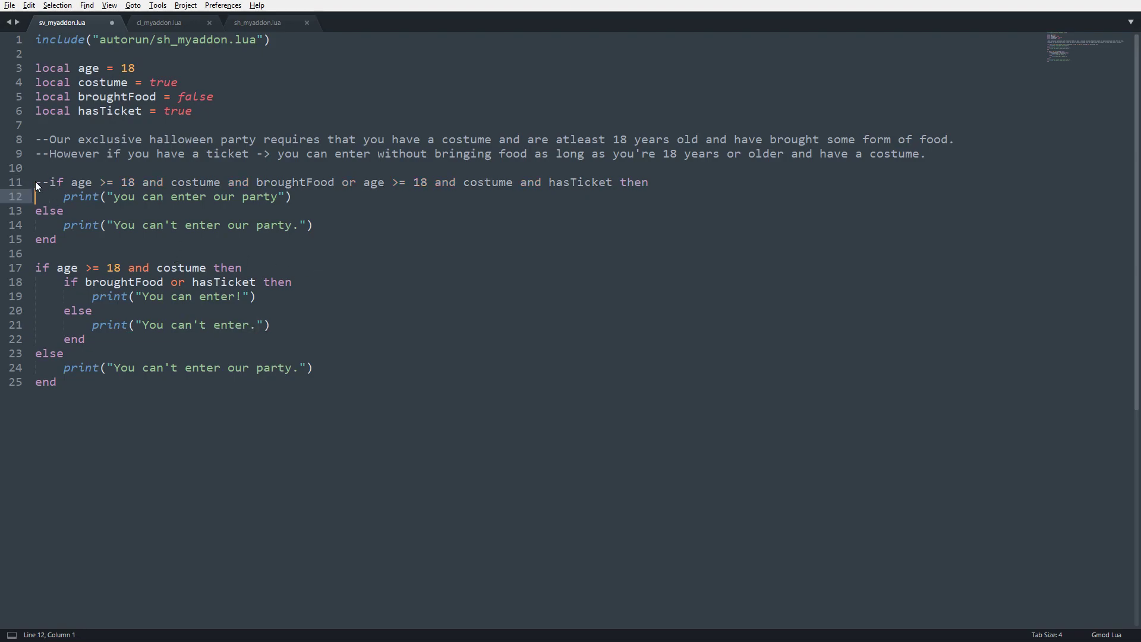
Comment out the old combined if-else block on lines 11–15 with Ctrl+/
{"action": "key", "text": "ctrl+/"}
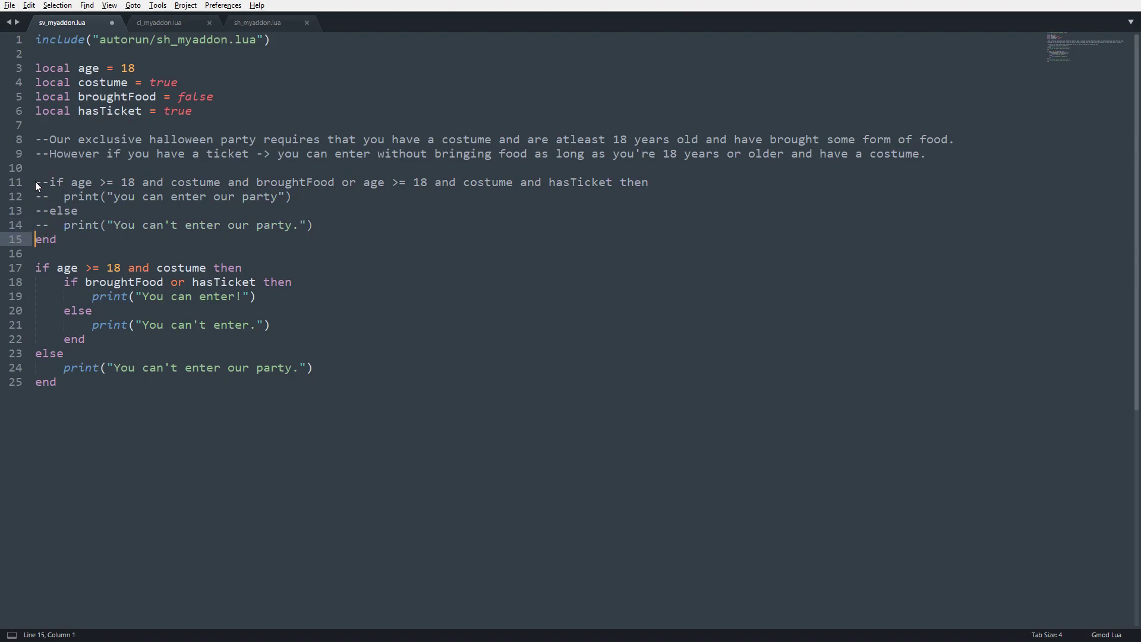
{"action": "key", "text": "alt+tab"}
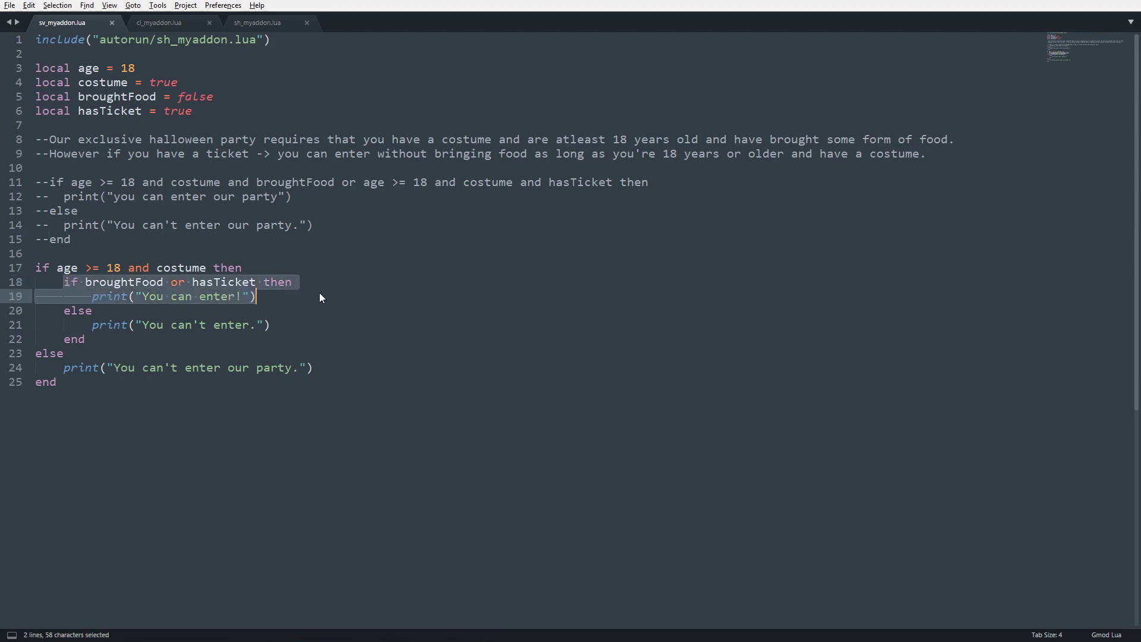
Try hasTicket as false then back to true against the inner condition
{"action": "left_click", "coordinate": [256, 295]}
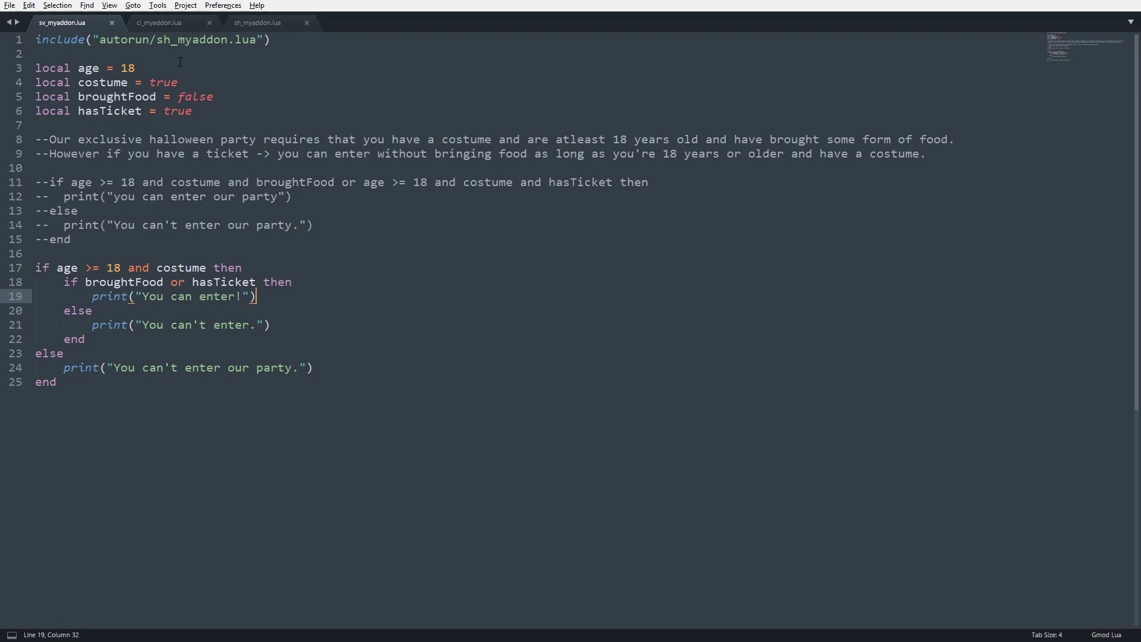
{"action": "left_click", "coordinate": [117, 281]}
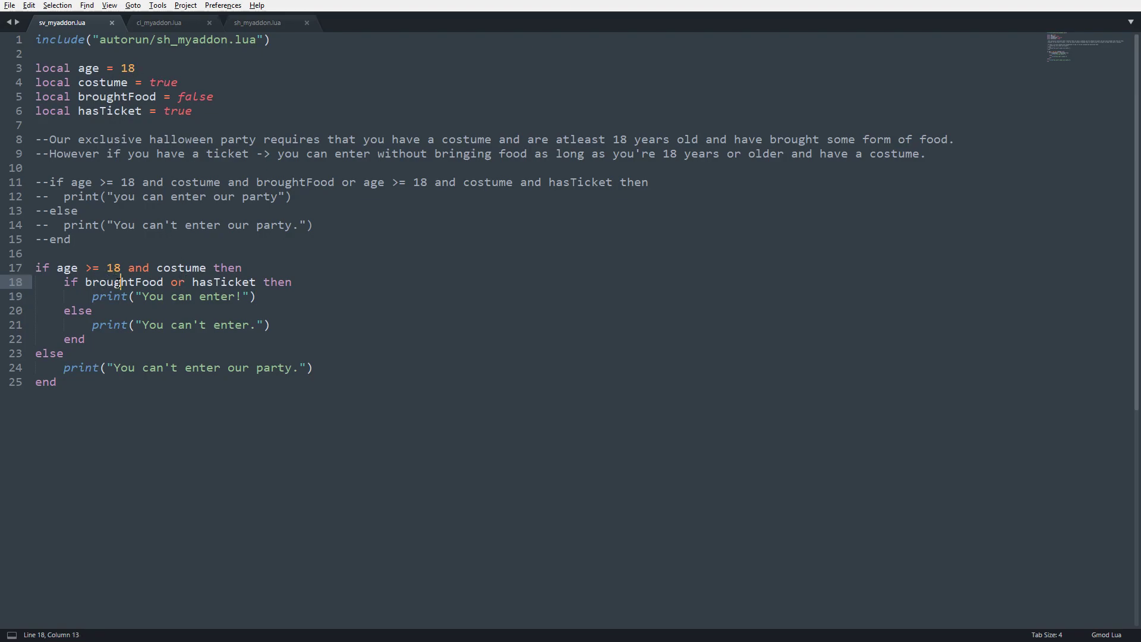
{"action": "double_click", "coordinate": [223, 282]}
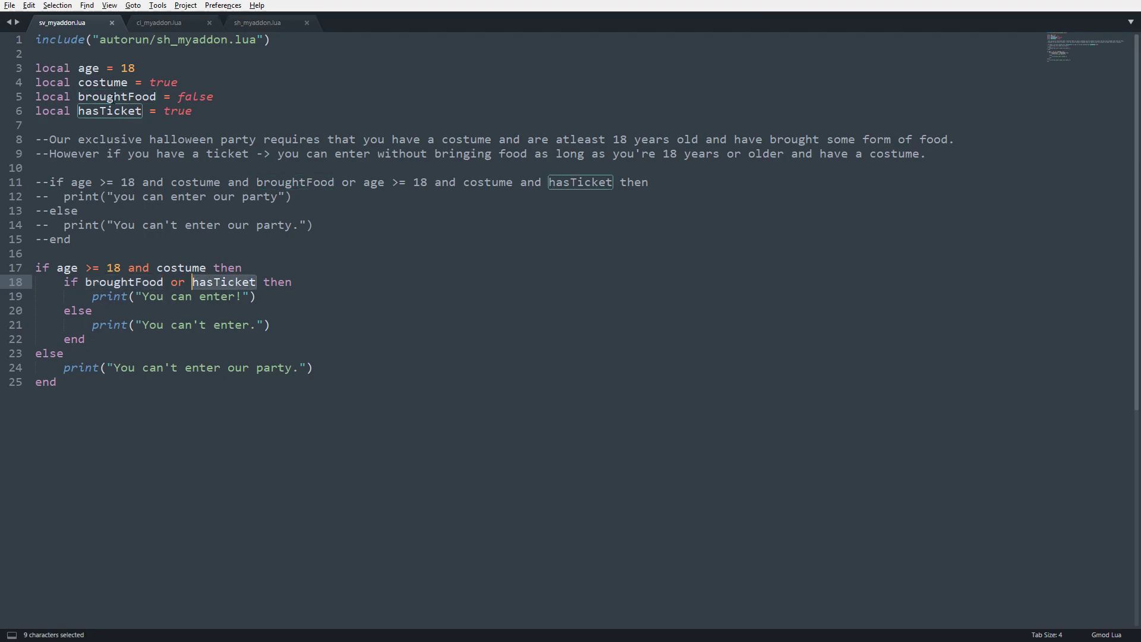
{"action": "type", "text": "fals"}
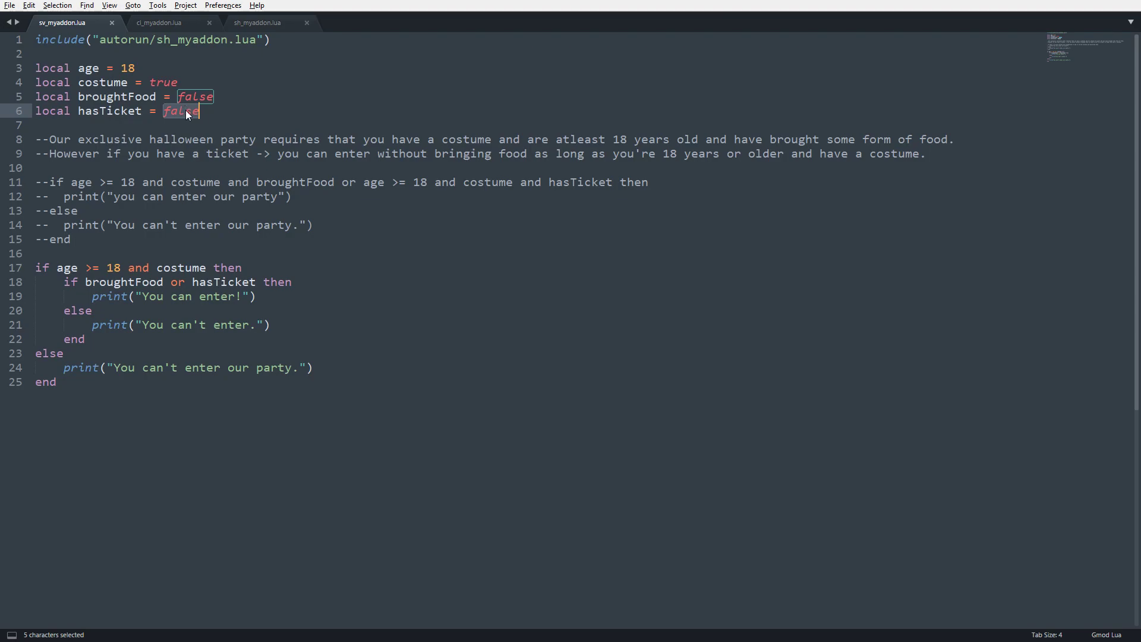
{"action": "type", "text": "true"}
{"action": "left_click", "coordinate": [88, 68]}
{"action": "type", "text": "7"}
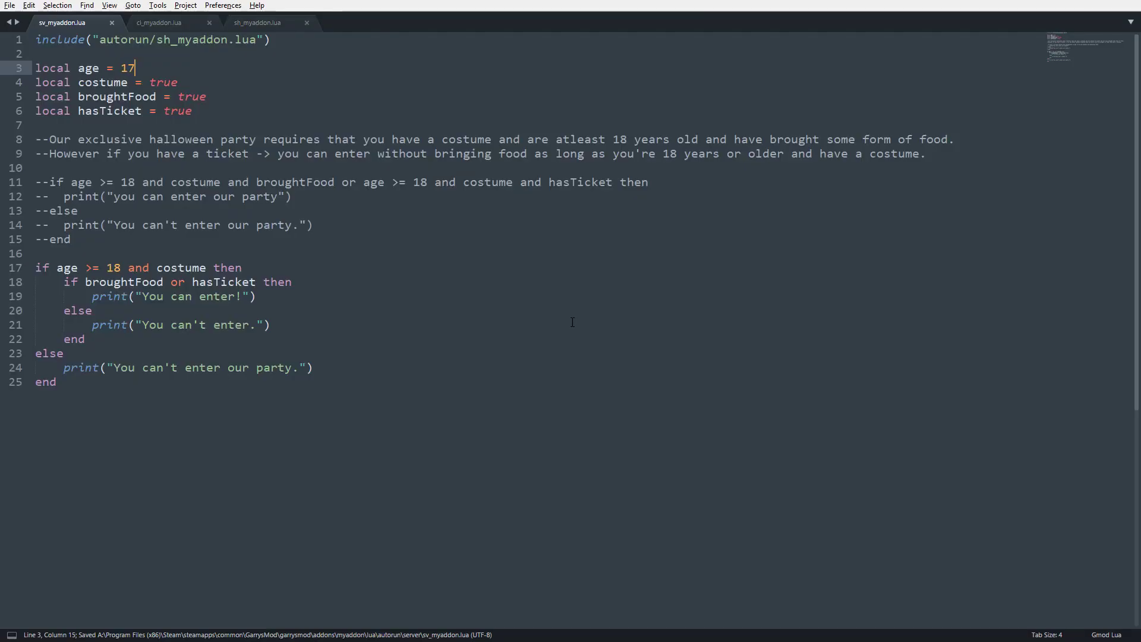
Set age 18, flip costume false then true, and save the file
{"action": "type", "text": "8"}
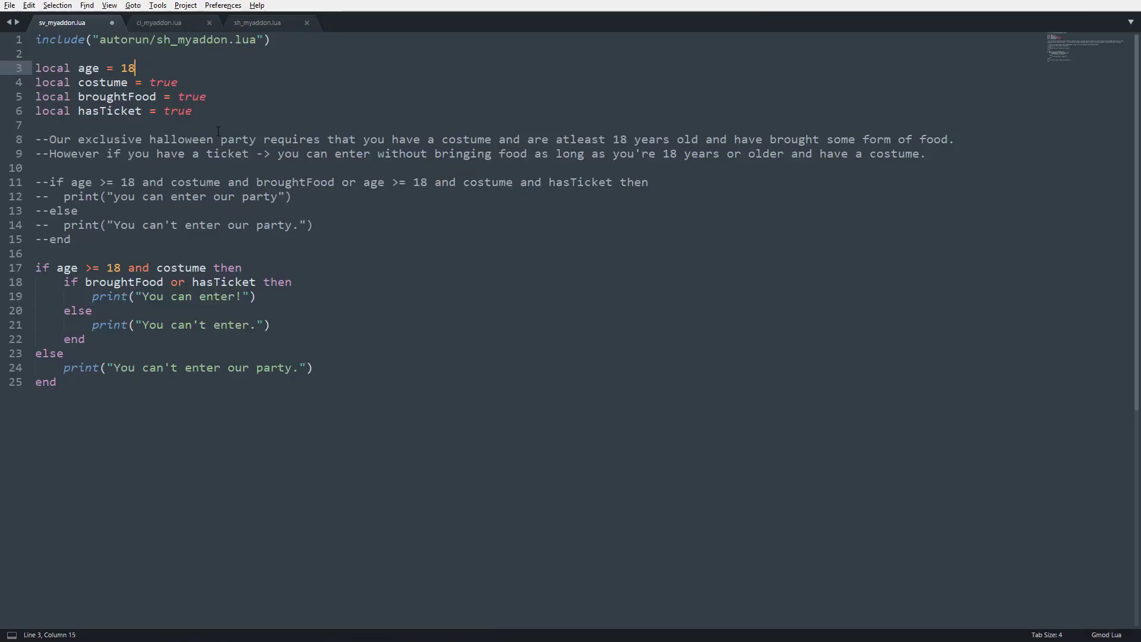
{"action": "type", "text": "fals"}
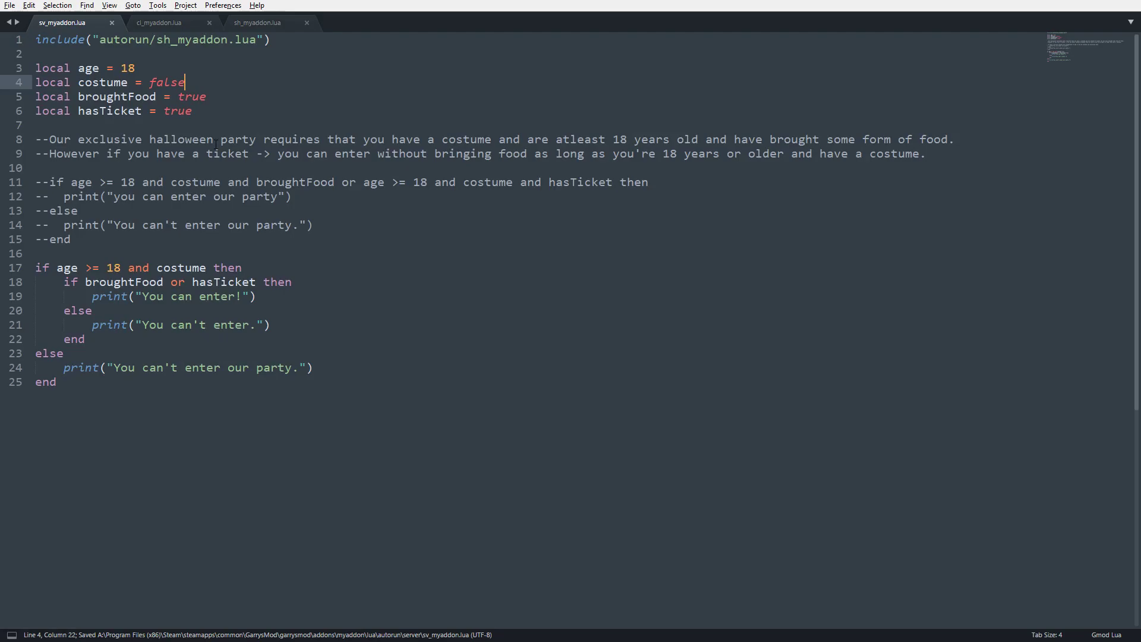
{"action": "double_click", "coordinate": [166, 82]}
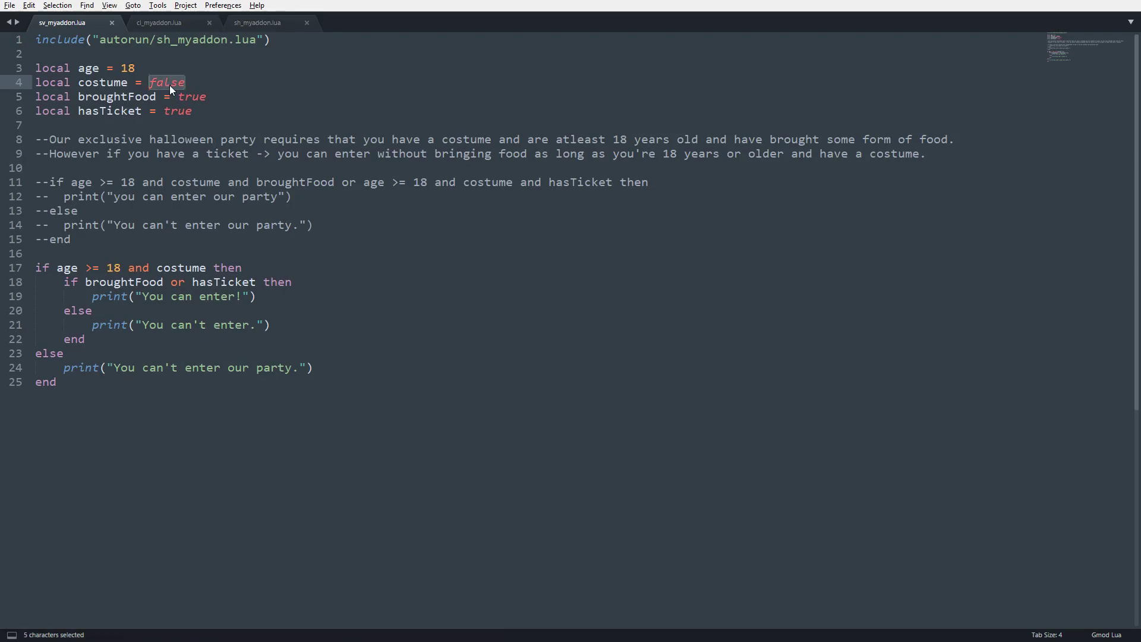
{"action": "type", "text": "true"}
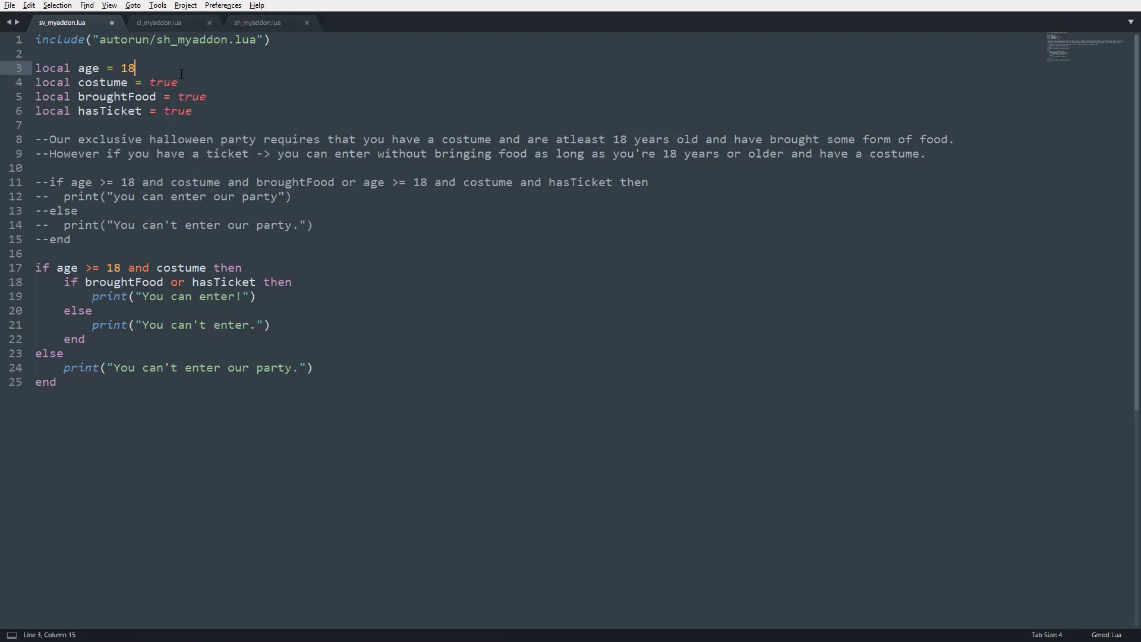
{"action": "key", "text": "ctrl+s"}
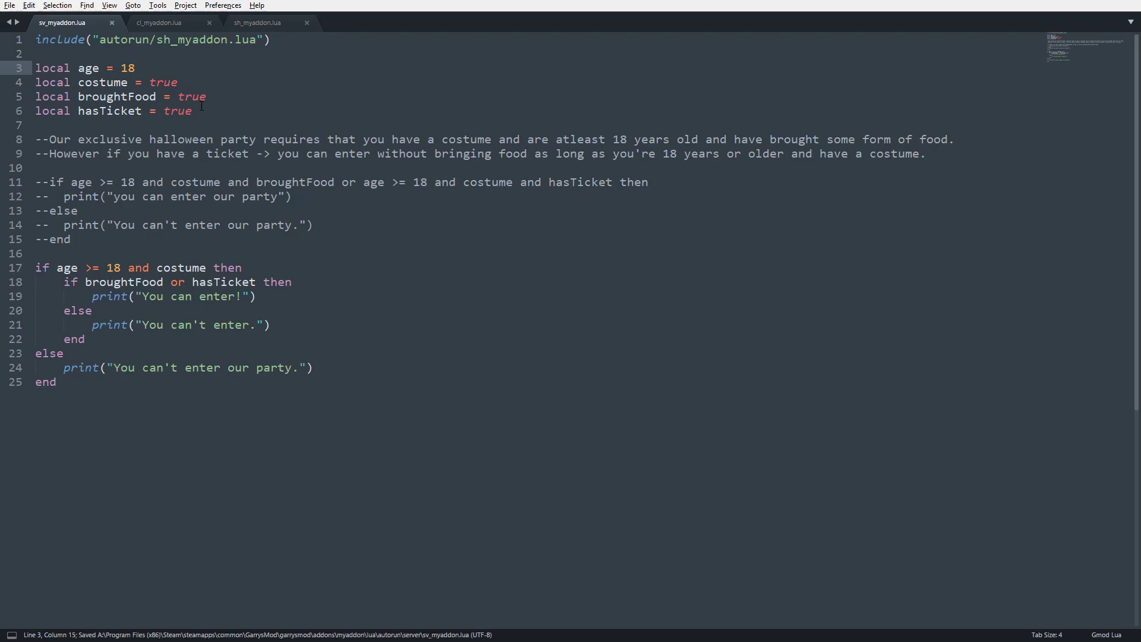
{"action": "left_click", "coordinate": [133, 68]}
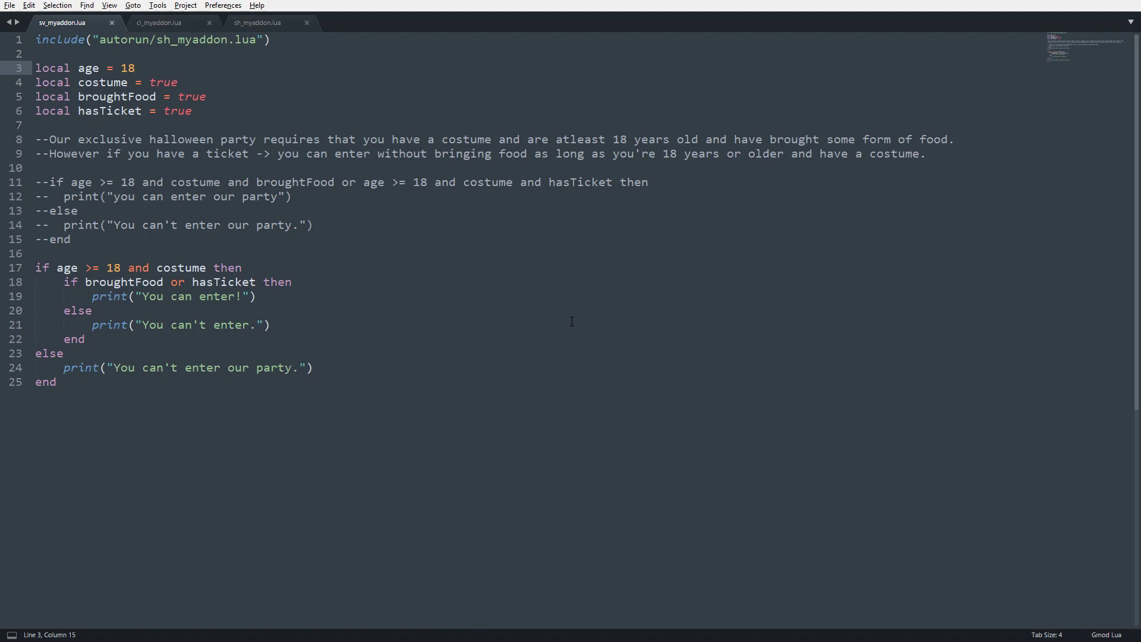
{"action": "left_click", "coordinate": [134, 68]}
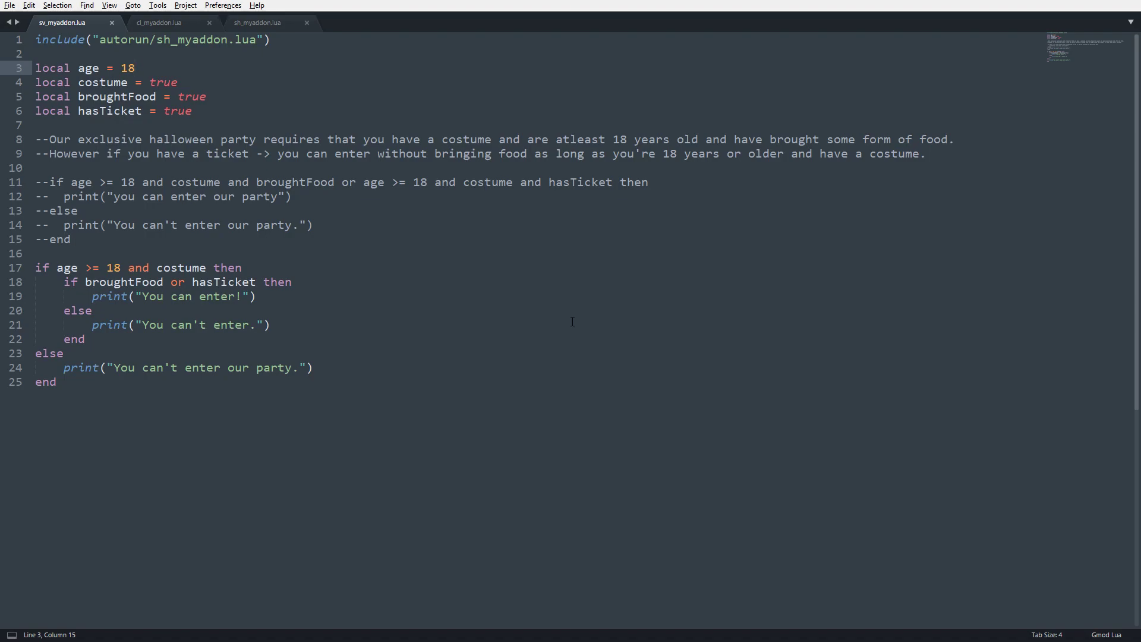
{"action": "left_click", "coordinate": [134, 67]}
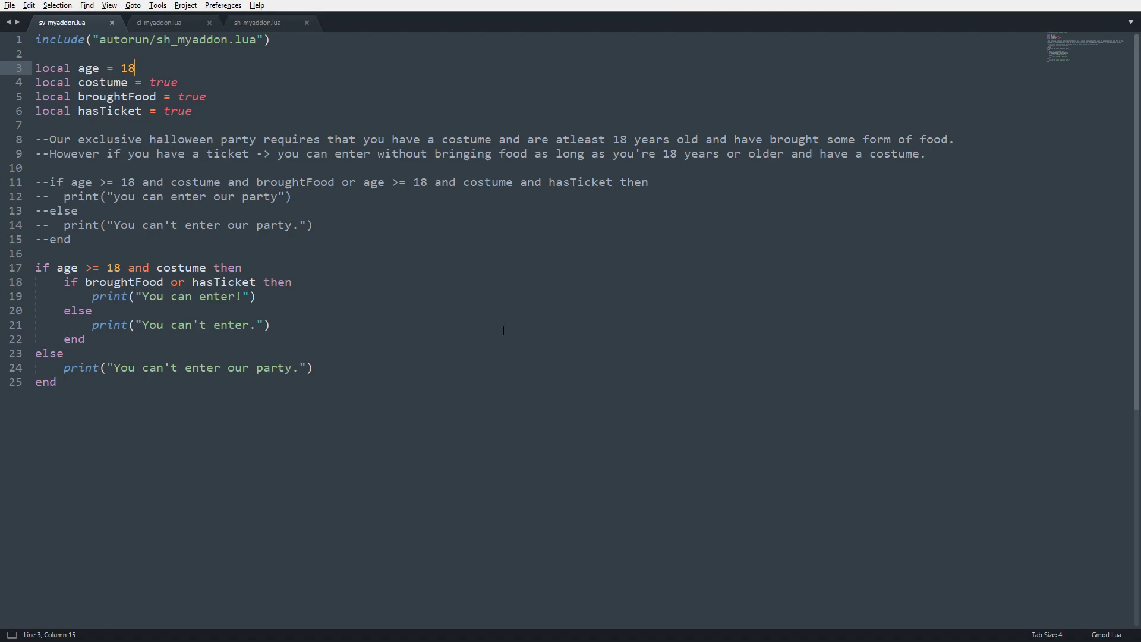